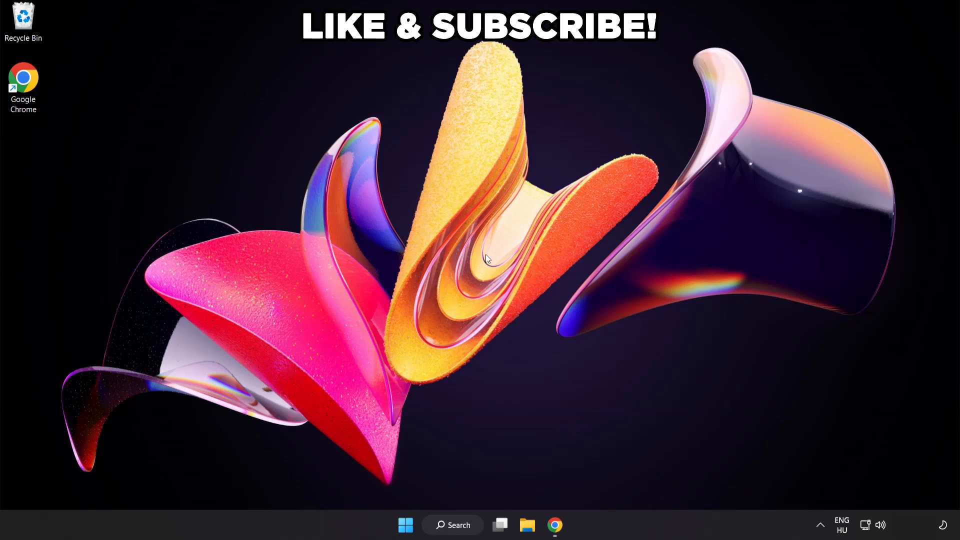
{"action": "mouse_move", "coordinate": [453, 525]}
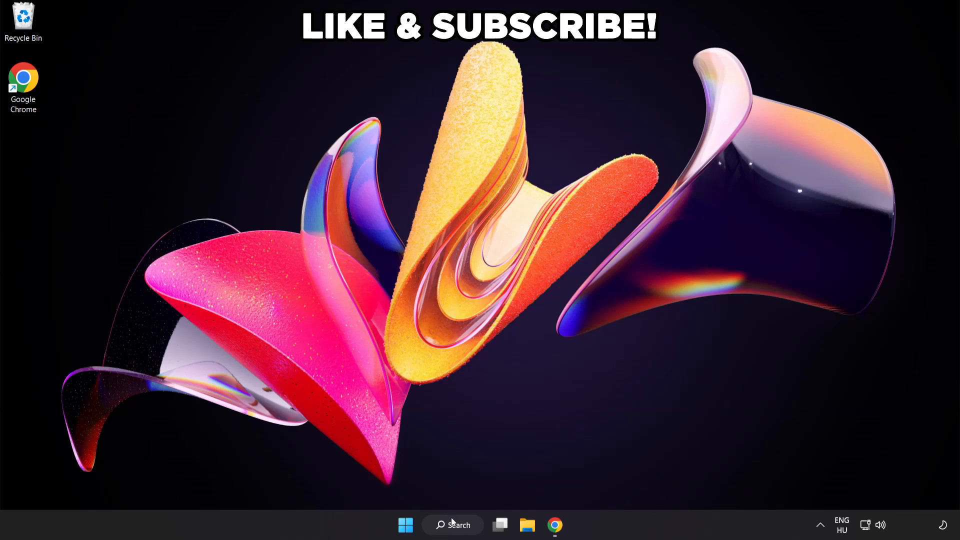
- Search for "edit power plan" to reach the Control Panel Power Options
{"action": "left_click", "coordinate": [452, 525]}
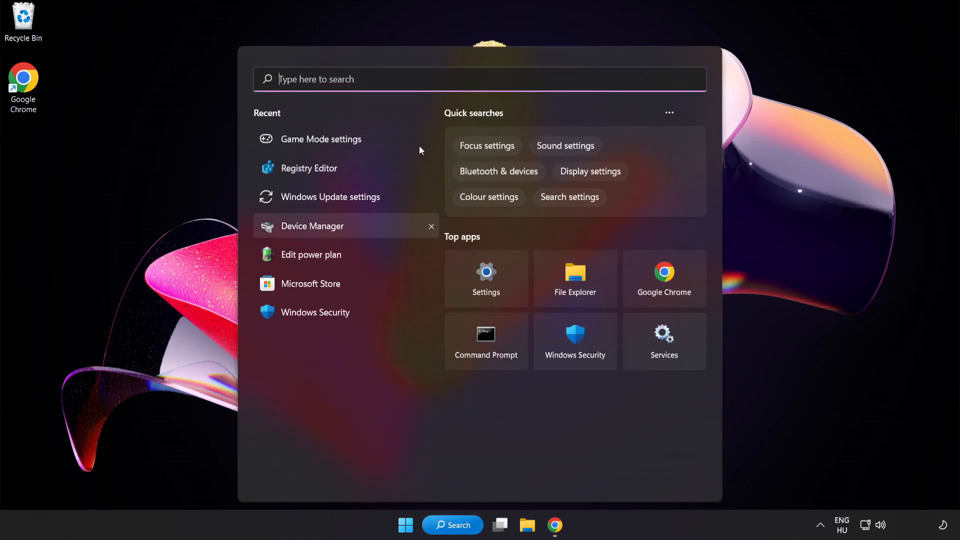
{"action": "type", "text": "edit power plan"}
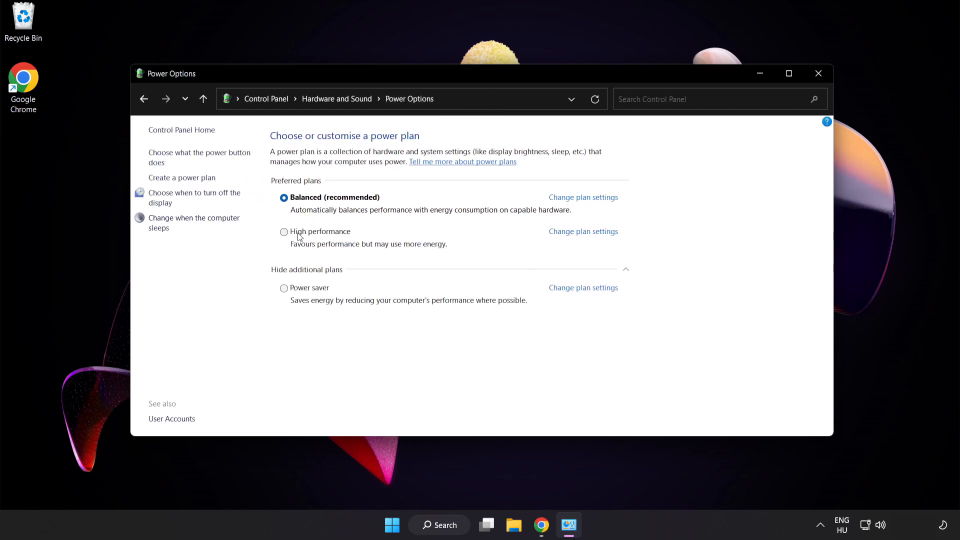
{"action": "mouse_move", "coordinate": [318, 238]}
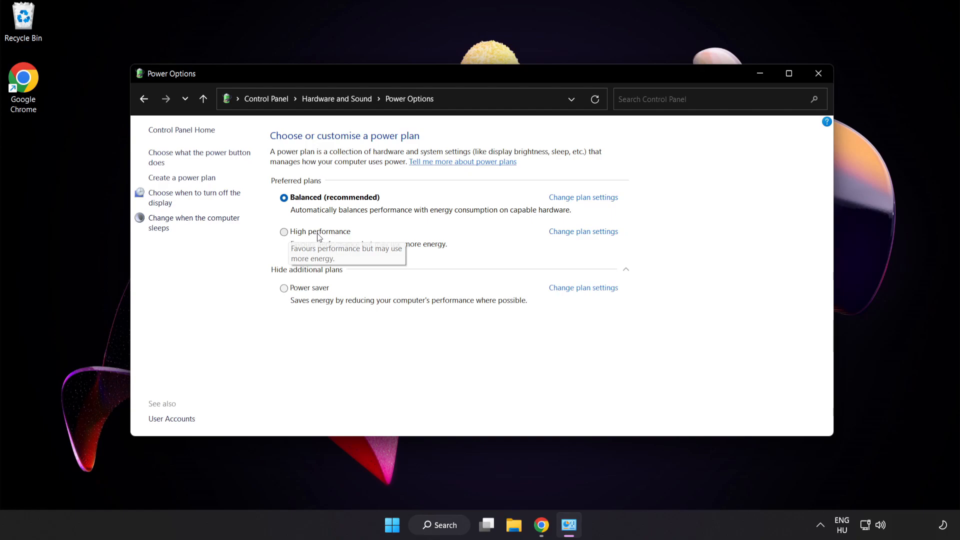
- Make High performance the active power plan and close Power Options
{"action": "left_click", "coordinate": [283, 231]}
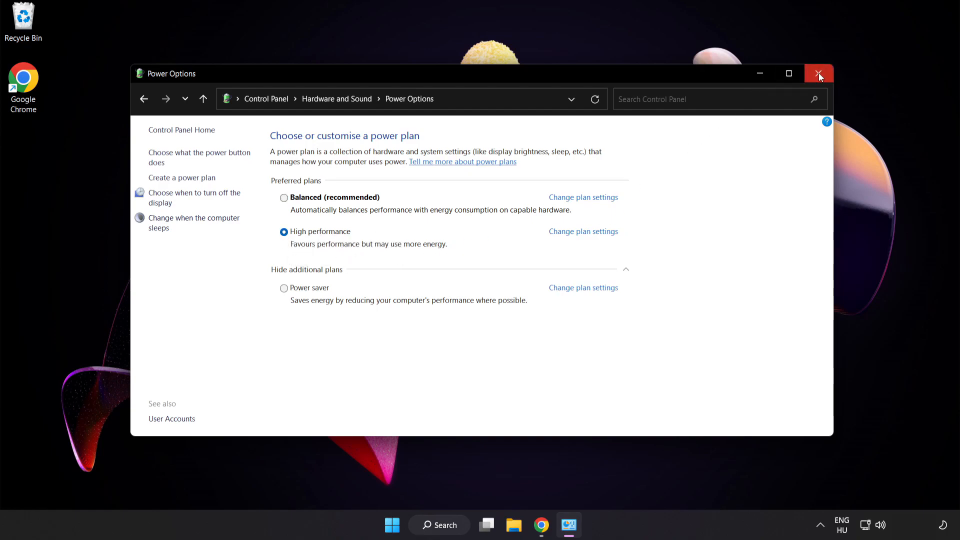
{"action": "mouse_move", "coordinate": [819, 73]}
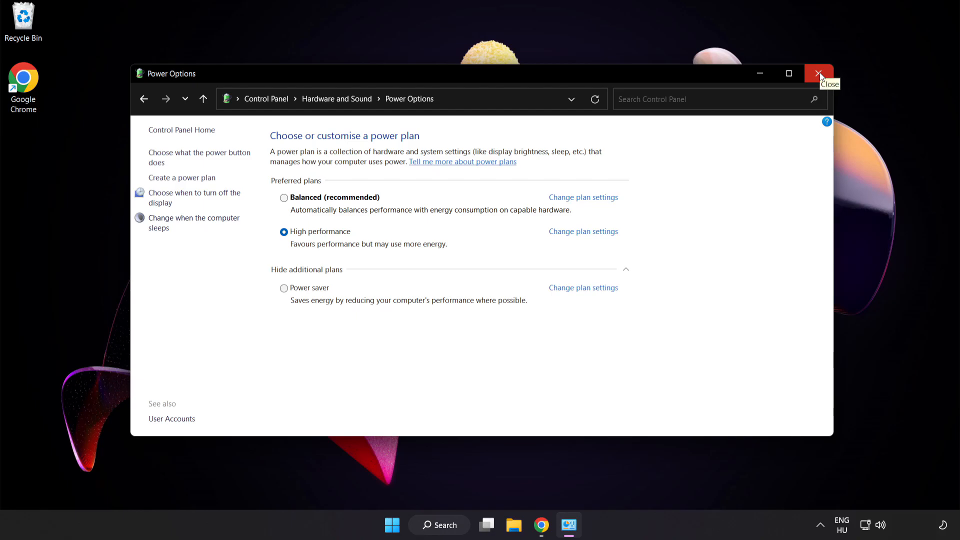
{"action": "left_click", "coordinate": [819, 73]}
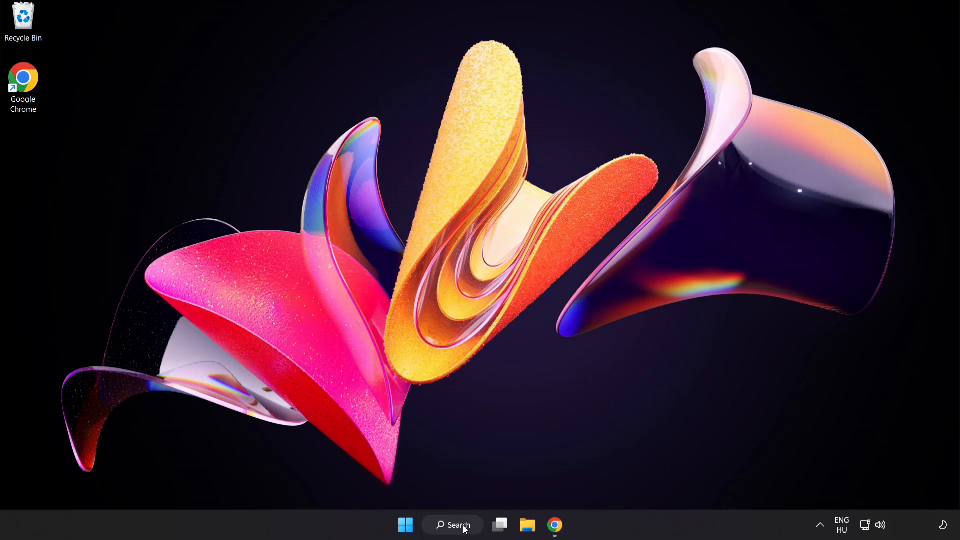
- Search for "device manager" to bring up the Device Manager item
{"action": "left_click", "coordinate": [452, 525]}
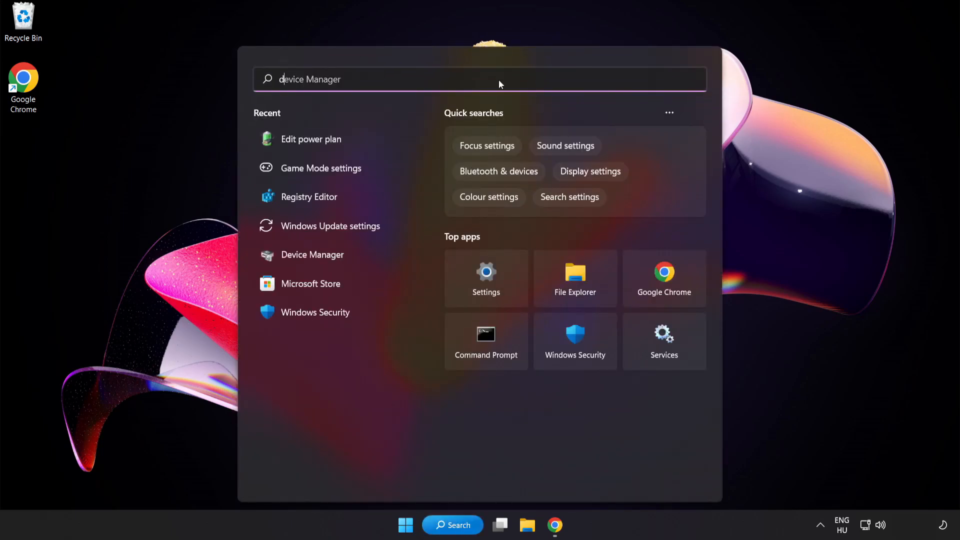
{"action": "type", "text": "device manager"}
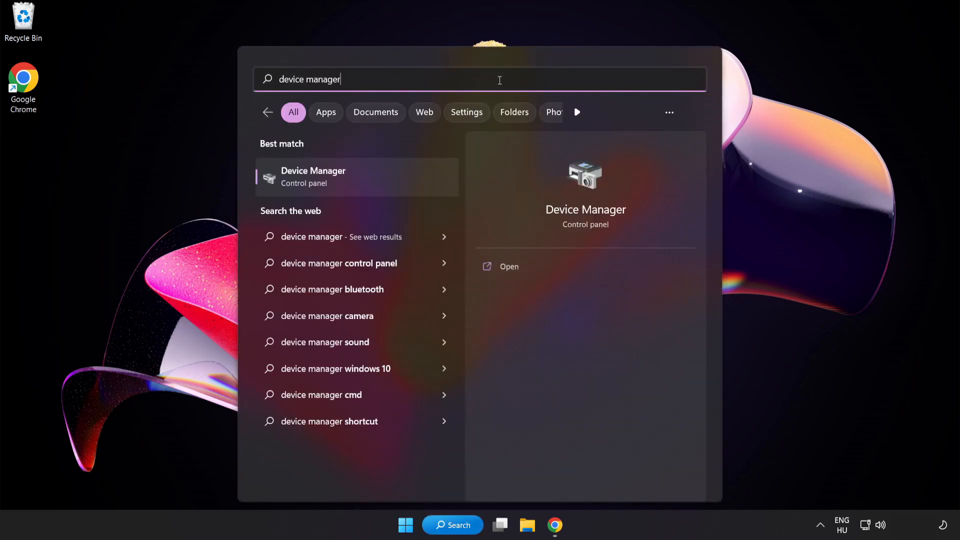
{"action": "mouse_move", "coordinate": [394, 185]}
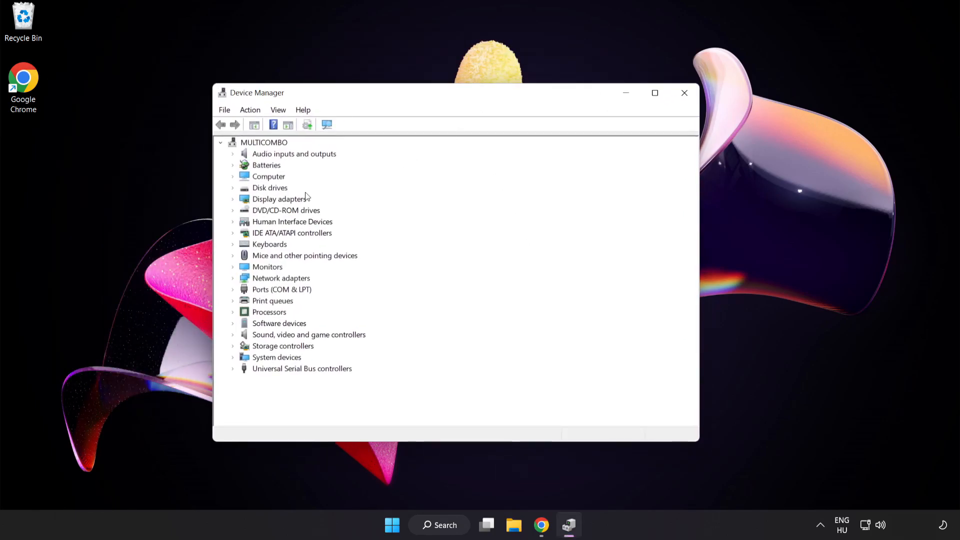
- Expand Display adapters and bring up actions for the VMware SVGA 3D adapter
{"action": "left_click", "coordinate": [280, 198]}
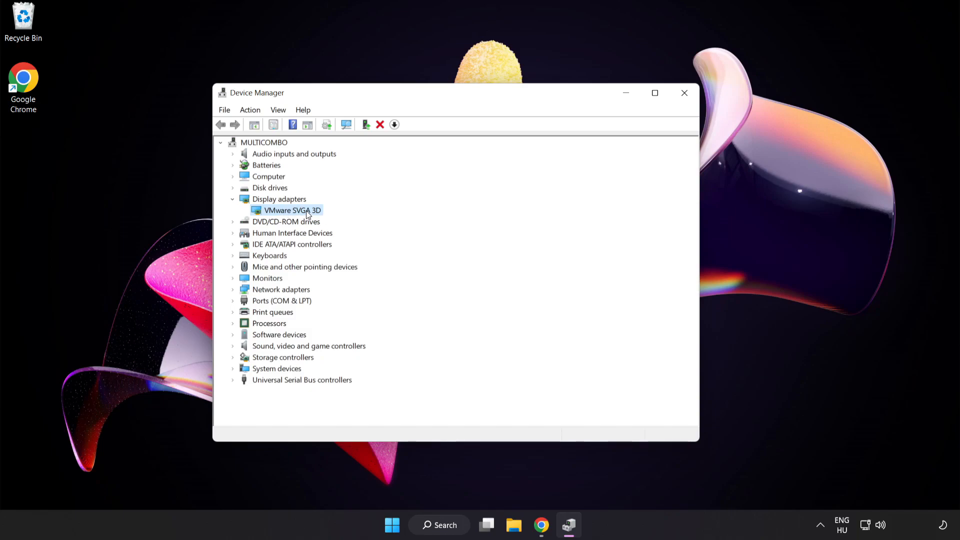
{"action": "right_click", "coordinate": [288, 210]}
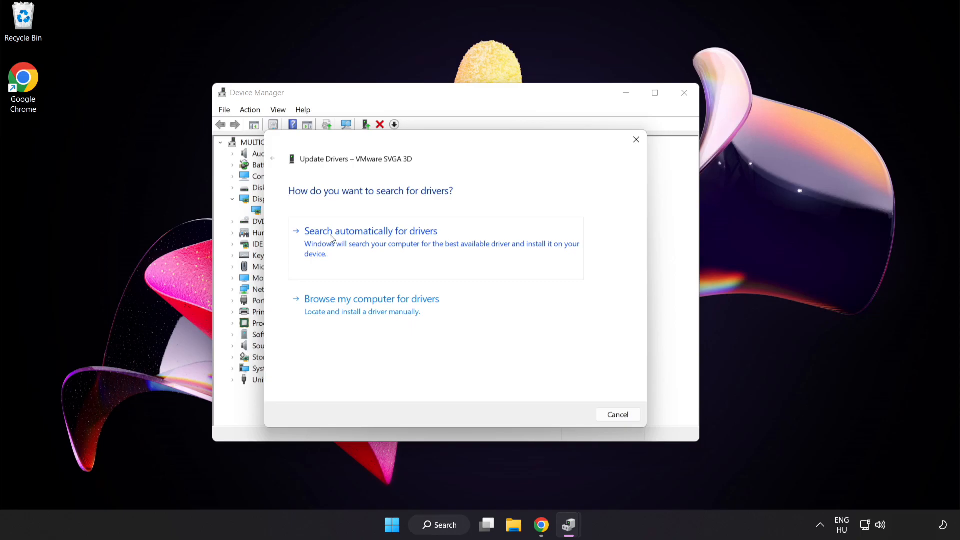
- Search automatically for drivers, accept that the best driver is installed, and close Device Manager
{"action": "left_click", "coordinate": [370, 231]}
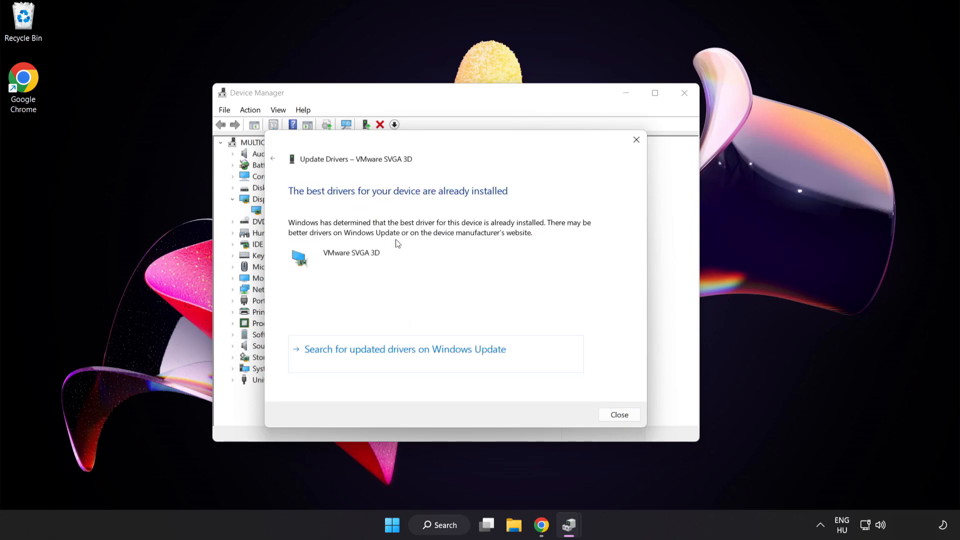
{"action": "mouse_move", "coordinate": [410, 203]}
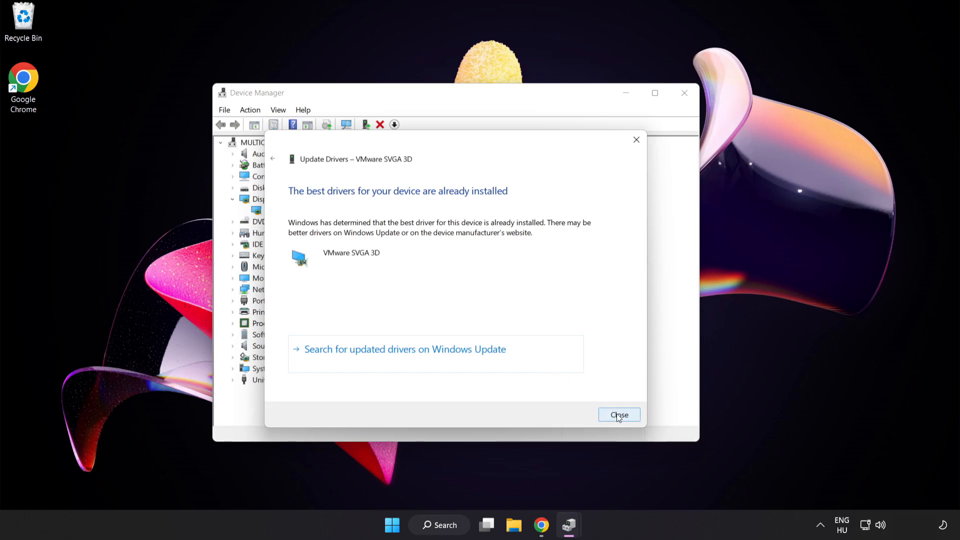
{"action": "left_click", "coordinate": [619, 414]}
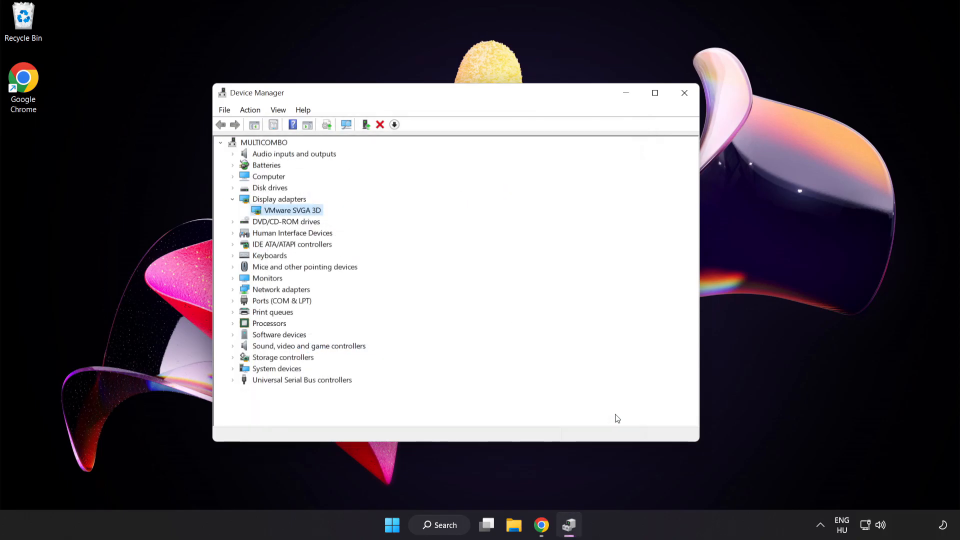
{"action": "mouse_move", "coordinate": [684, 92]}
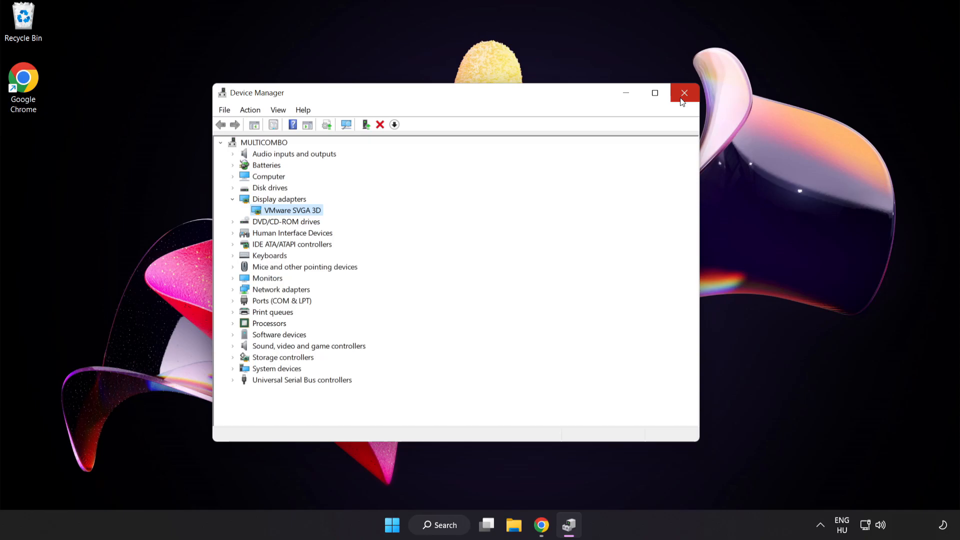
{"action": "left_click", "coordinate": [684, 92]}
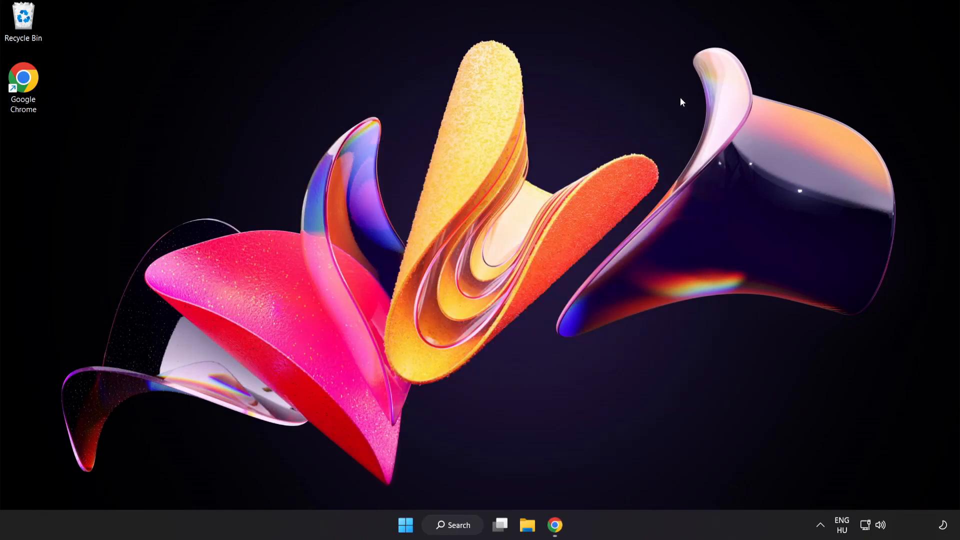
{"action": "mouse_move", "coordinate": [478, 494]}
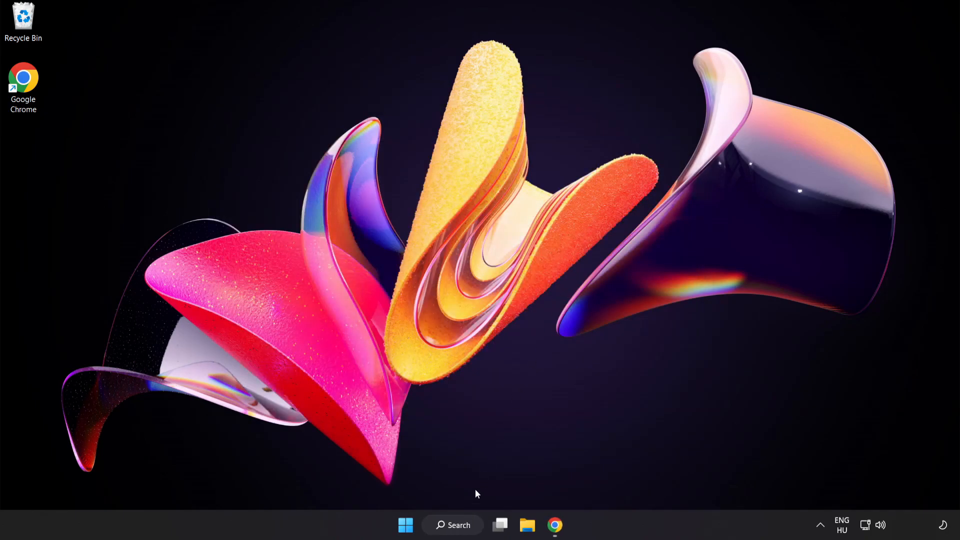
- Search for "game mode settings" and open the Gaming › Game Mode page
{"action": "left_click", "coordinate": [452, 525]}
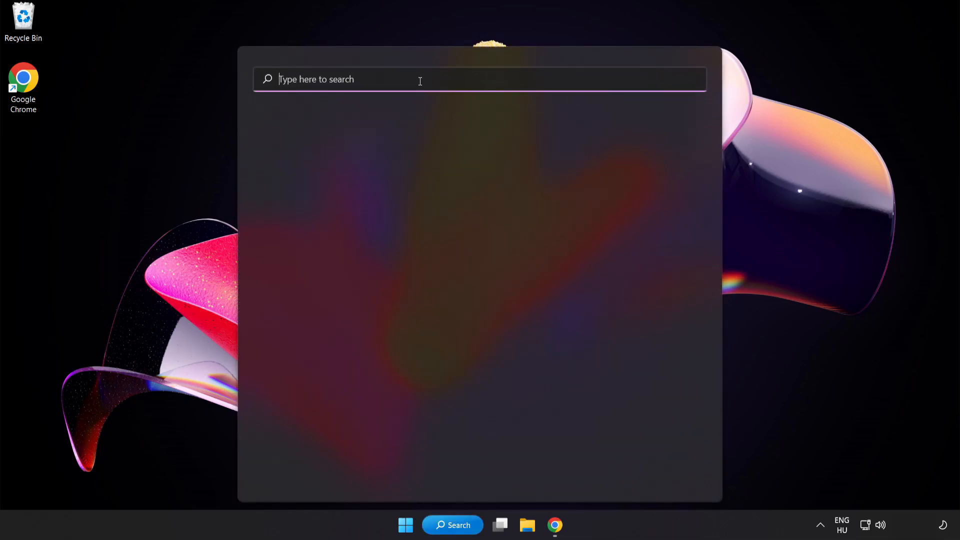
{"action": "type", "text": "game mode settings"}
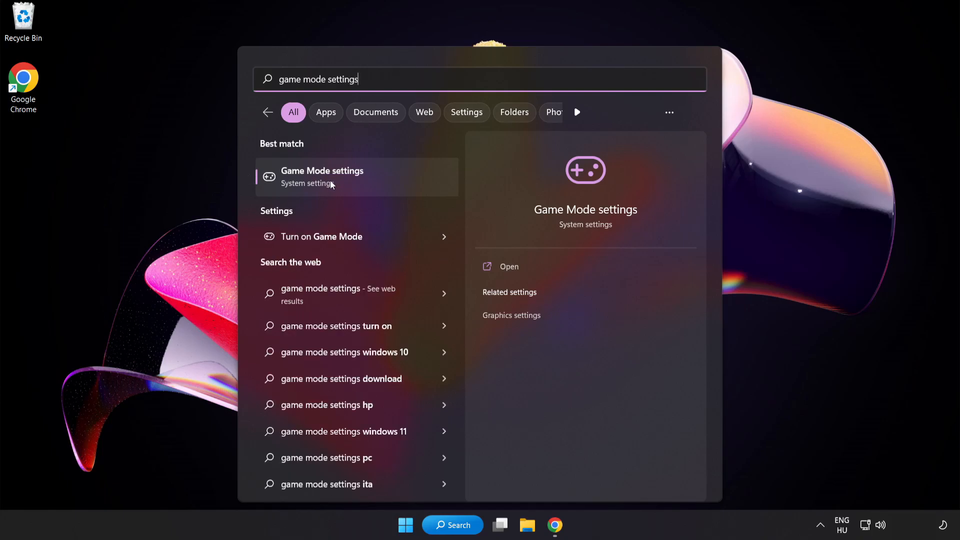
{"action": "left_click", "coordinate": [323, 176]}
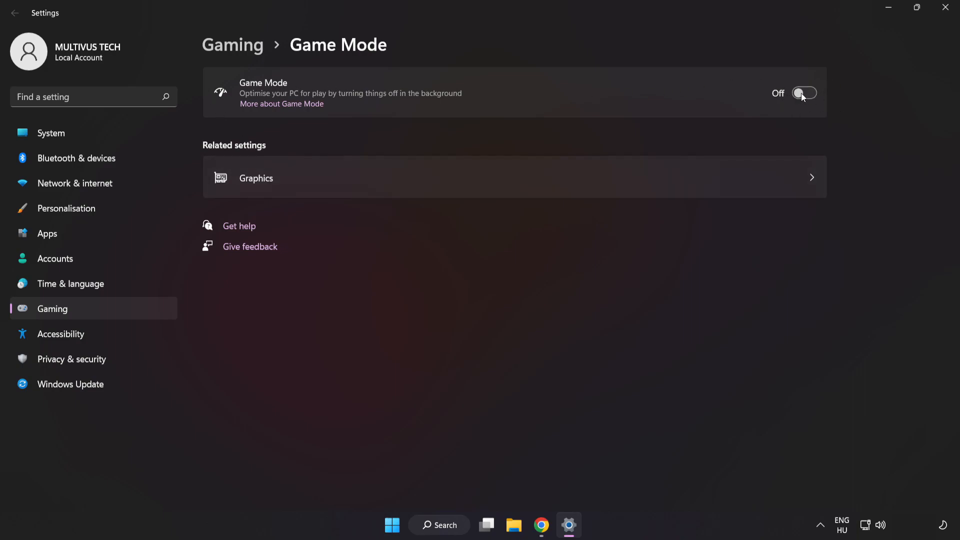
- Switch the Game Mode toggle to On
{"action": "left_click", "coordinate": [804, 92]}
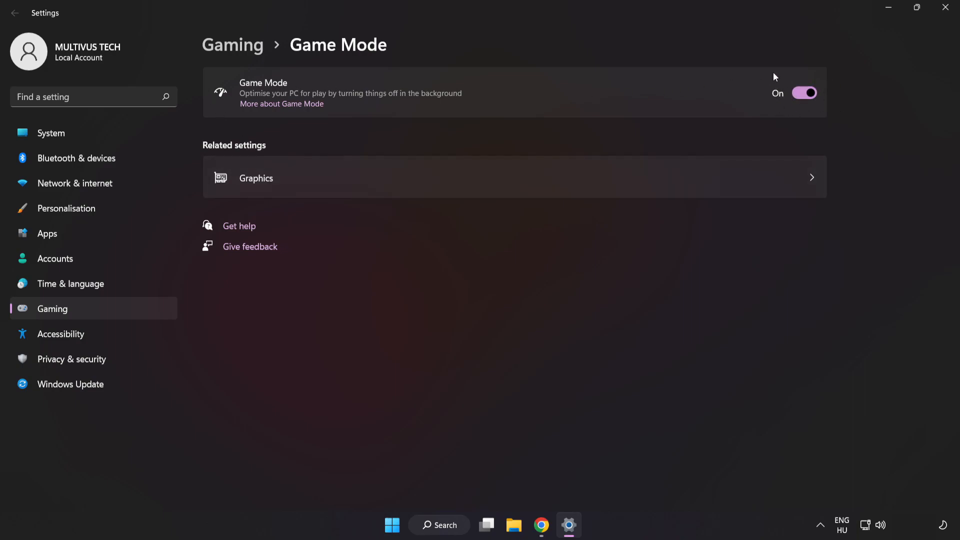
{"action": "mouse_move", "coordinate": [257, 77]}
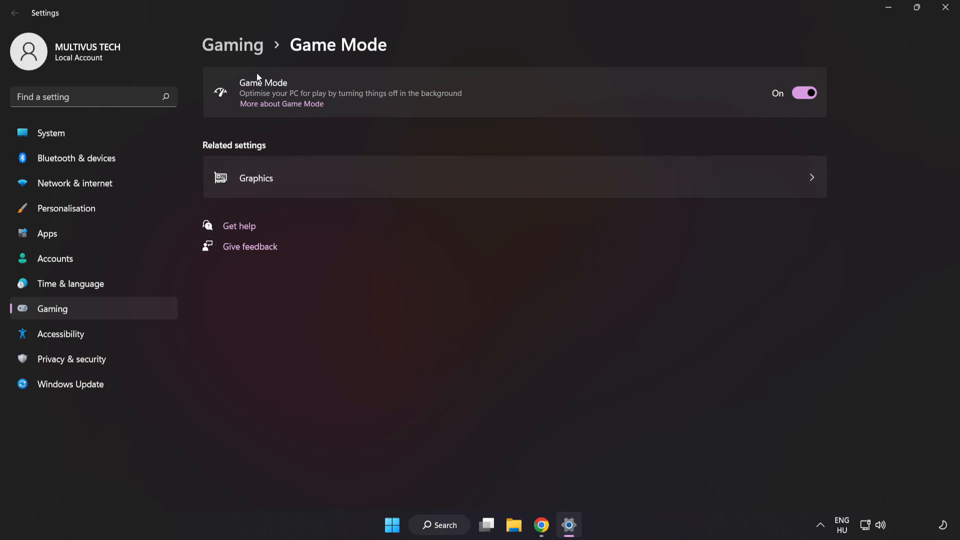
{"action": "mouse_move", "coordinate": [238, 54]}
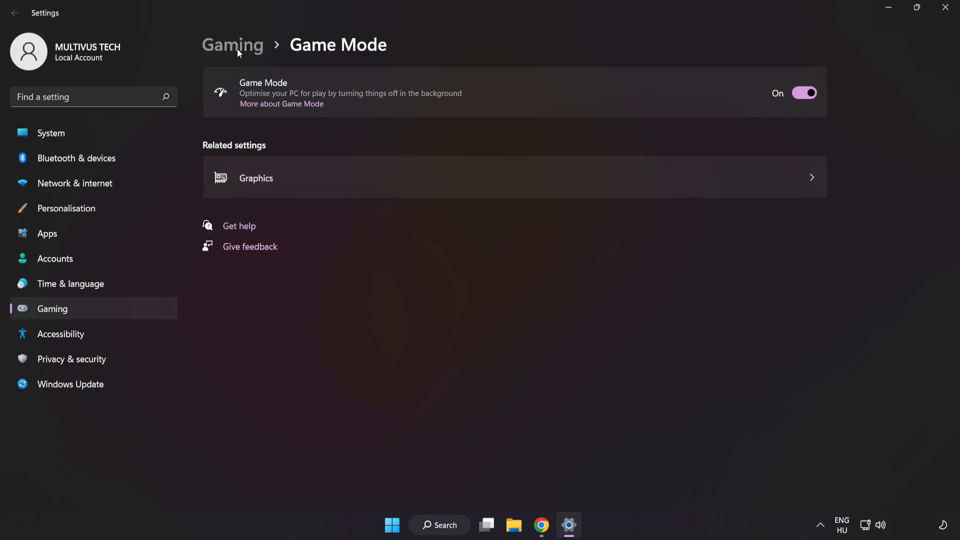
- Turn off the Xbox Game Bar controller-button shortcut under Gaming, then close Settings
{"action": "left_click", "coordinate": [232, 45]}
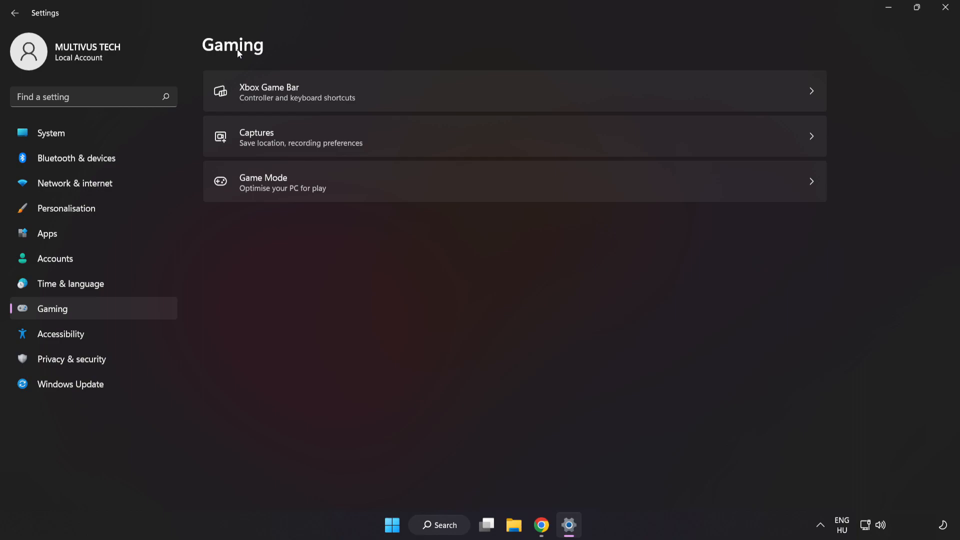
{"action": "mouse_move", "coordinate": [308, 95]}
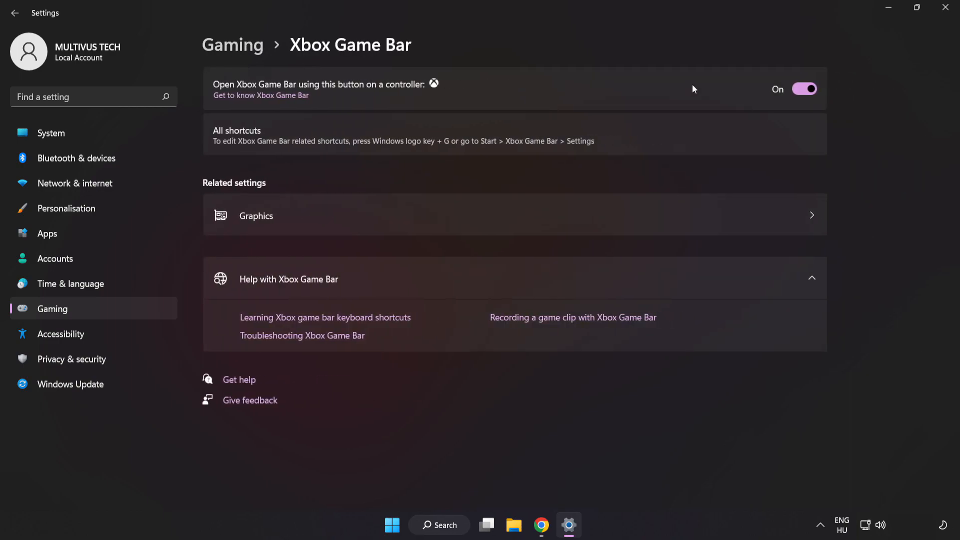
{"action": "mouse_move", "coordinate": [805, 89]}
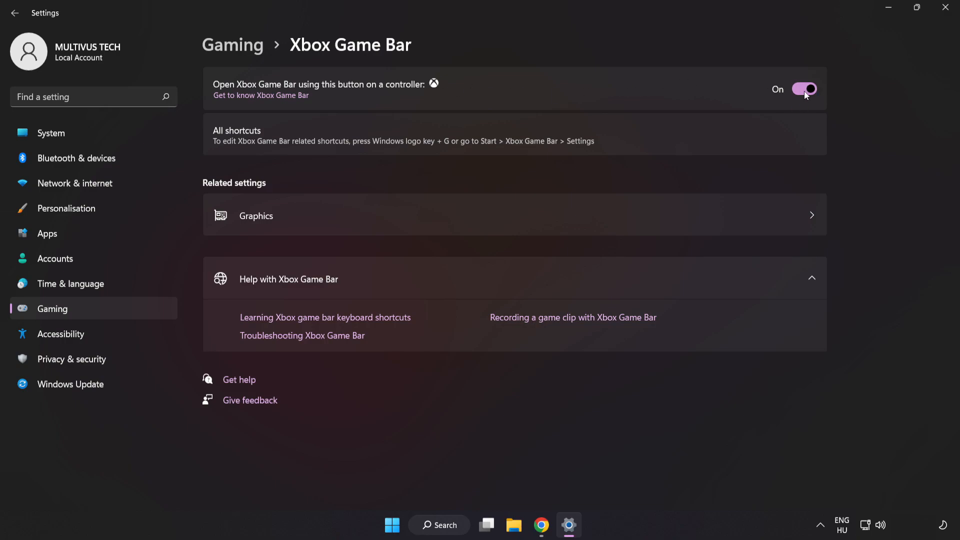
{"action": "left_click", "coordinate": [804, 89]}
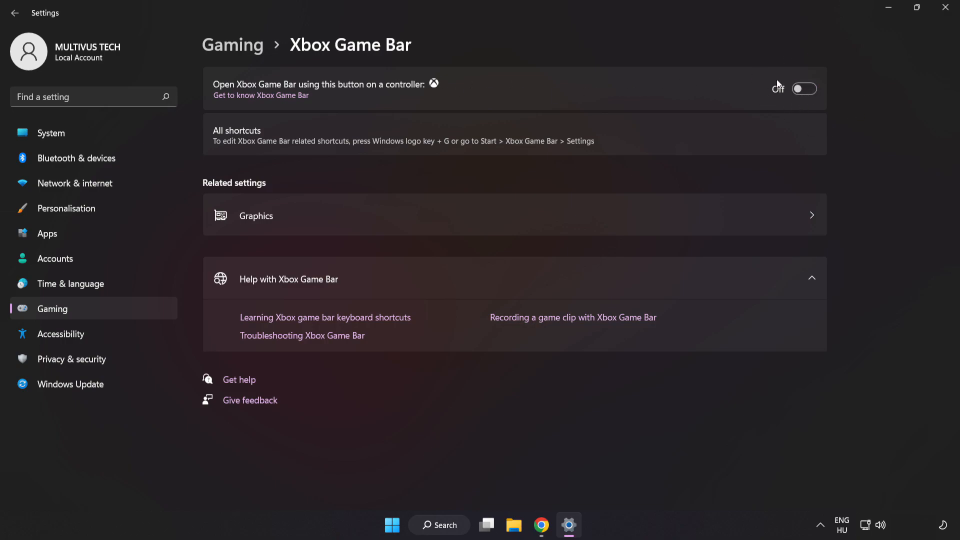
{"action": "mouse_move", "coordinate": [763, 91]}
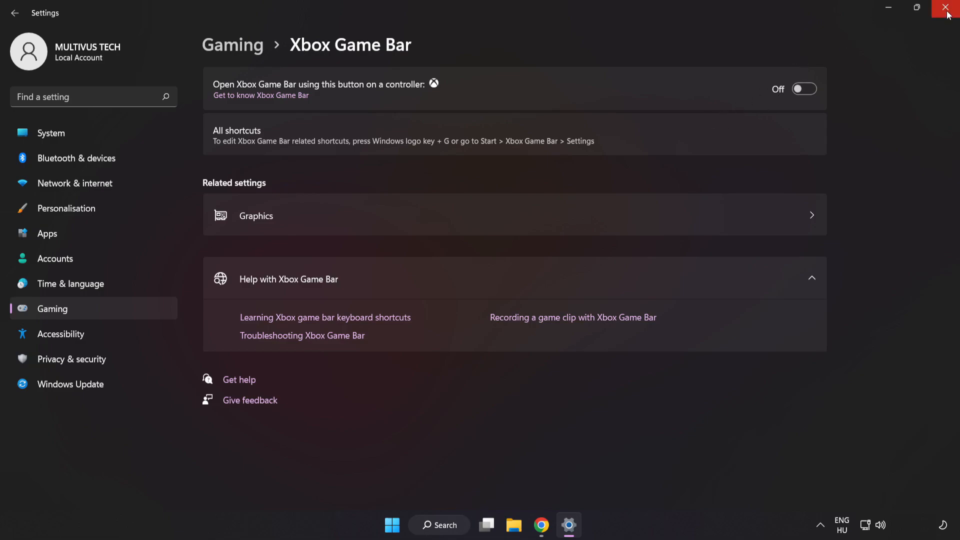
{"action": "left_click", "coordinate": [948, 9]}
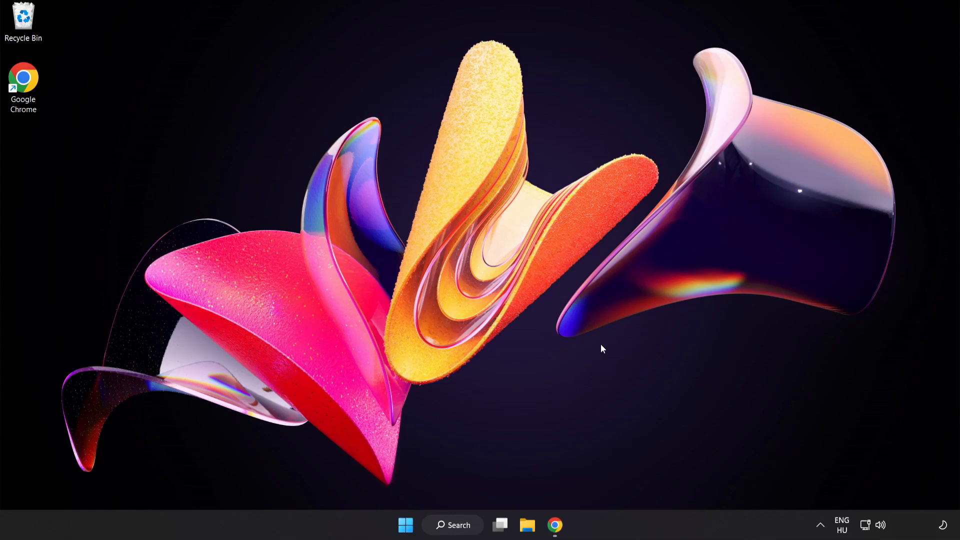
{"action": "mouse_move", "coordinate": [405, 525]}
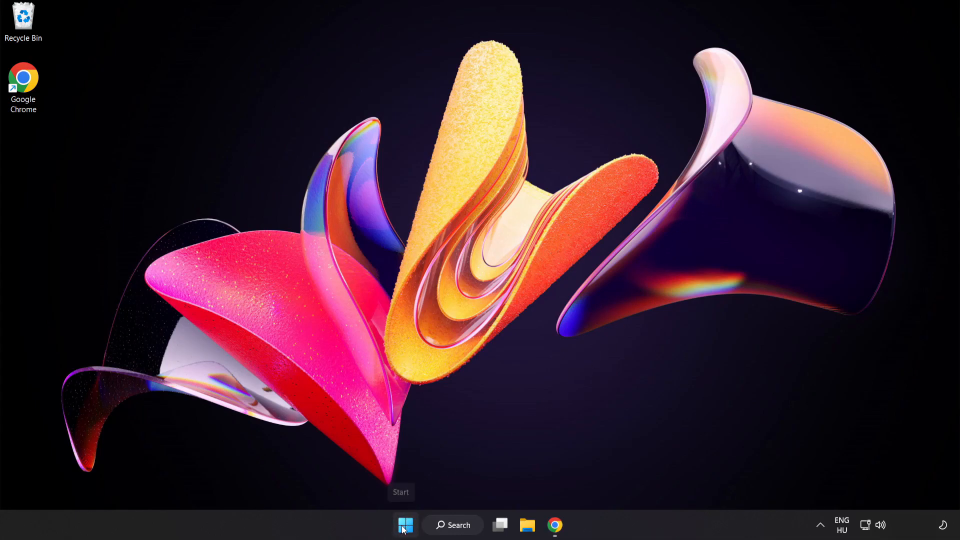
- Launch Task Manager from the Start button's quick link menu
{"action": "right_click", "coordinate": [405, 525]}
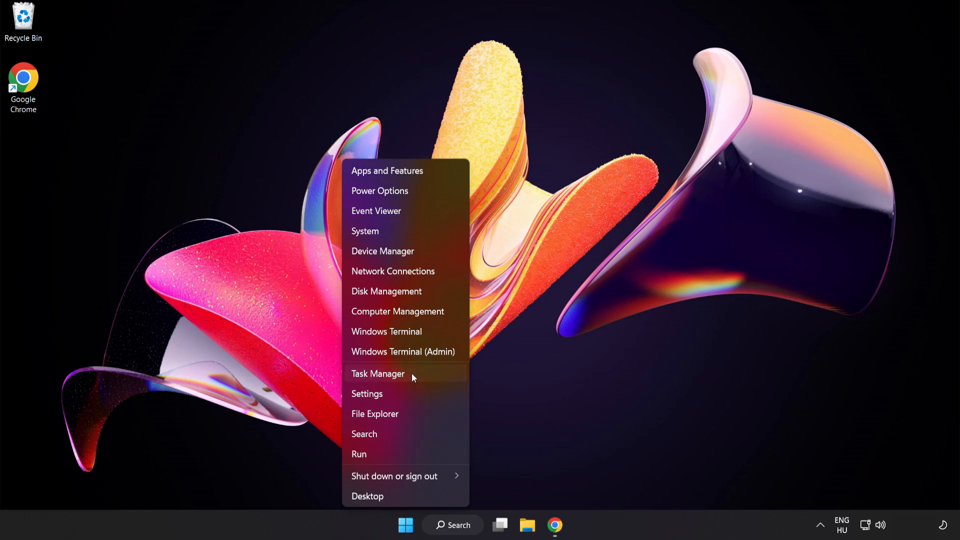
{"action": "left_click", "coordinate": [378, 373]}
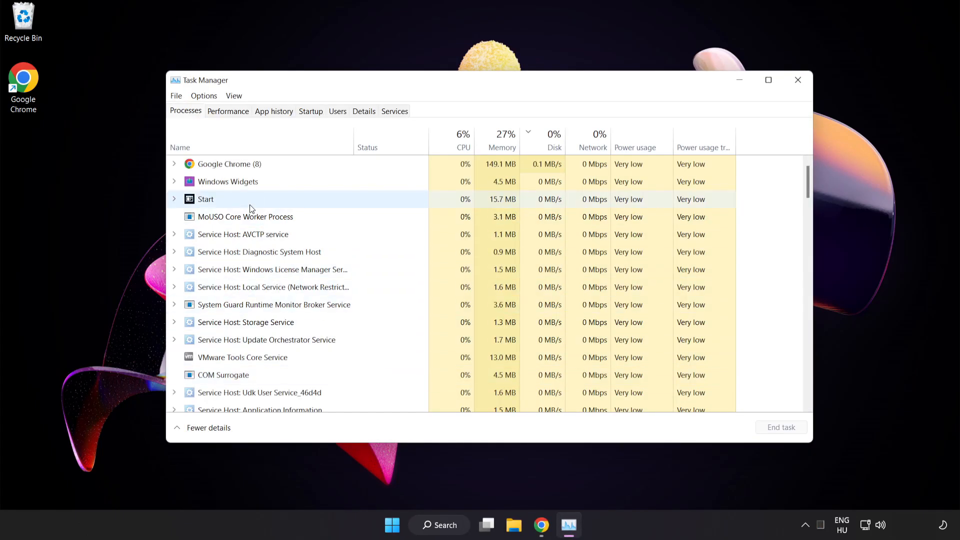
{"action": "left_click", "coordinate": [245, 163]}
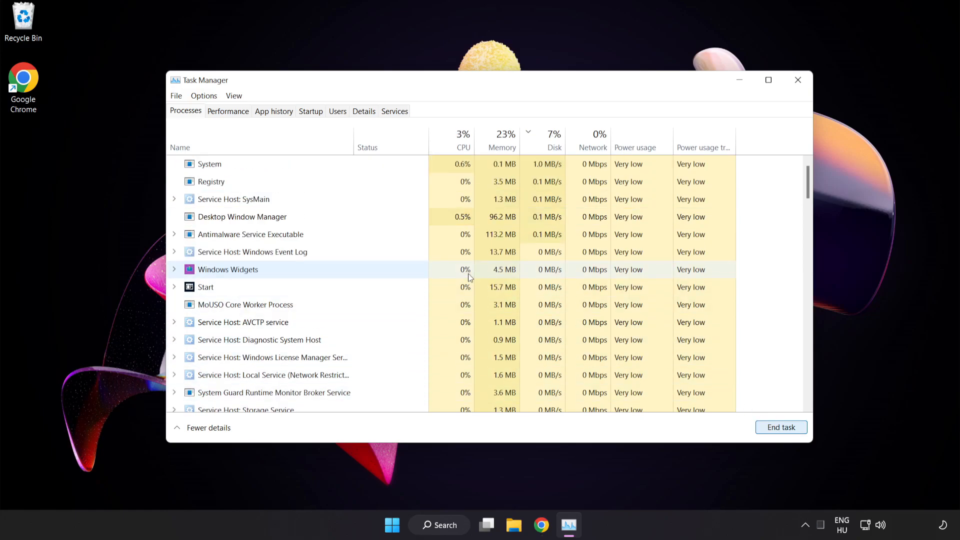
{"action": "scroll", "scroll_direction": "down", "scroll_amount": 3}
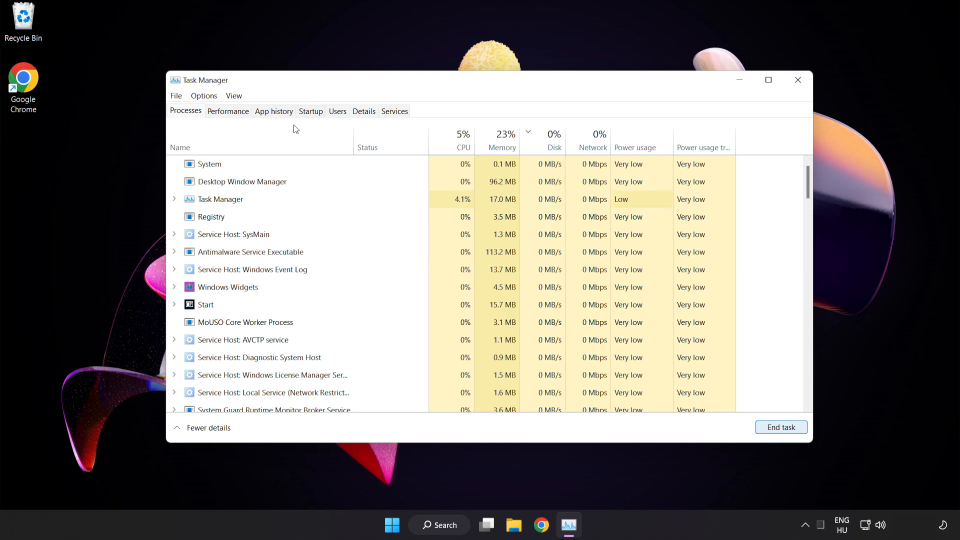
{"action": "mouse_move", "coordinate": [313, 116]}
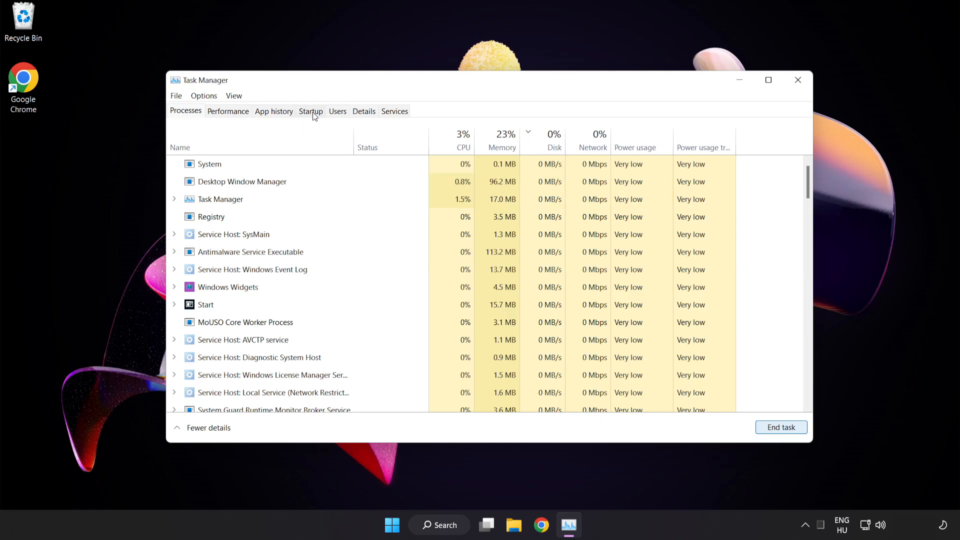
- Disable Cortana, Phone Link and Terminal as startup apps, then close Task Manager
{"action": "left_click", "coordinate": [310, 111]}
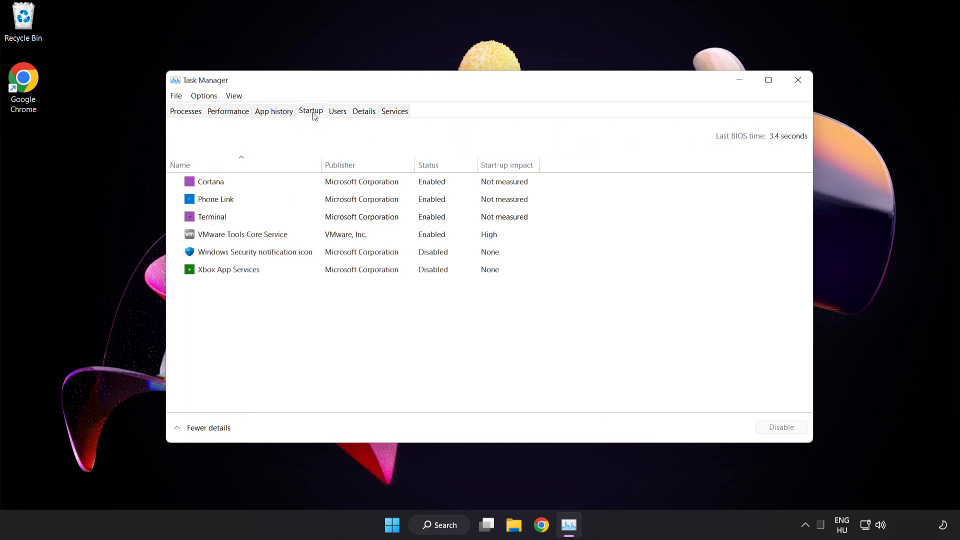
{"action": "left_click", "coordinate": [255, 252]}
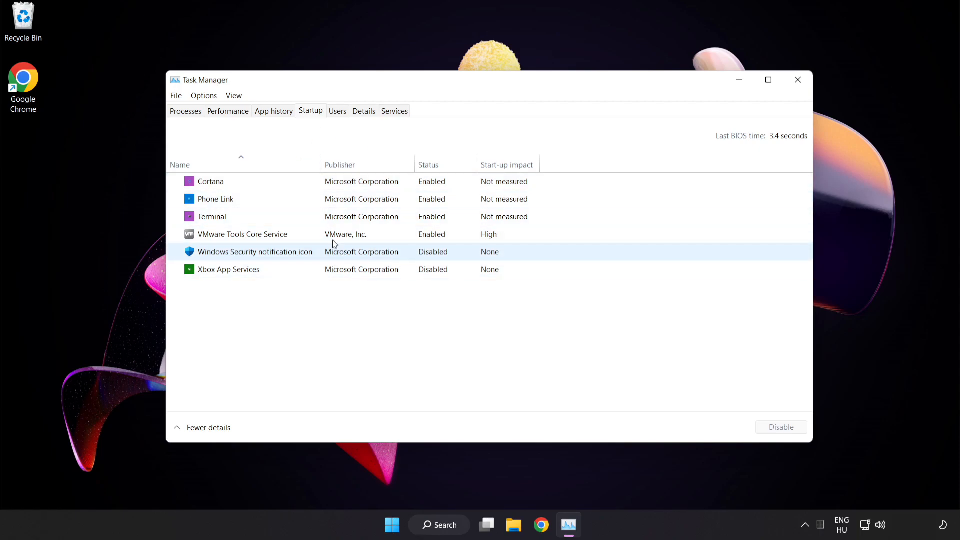
{"action": "left_click", "coordinate": [211, 181]}
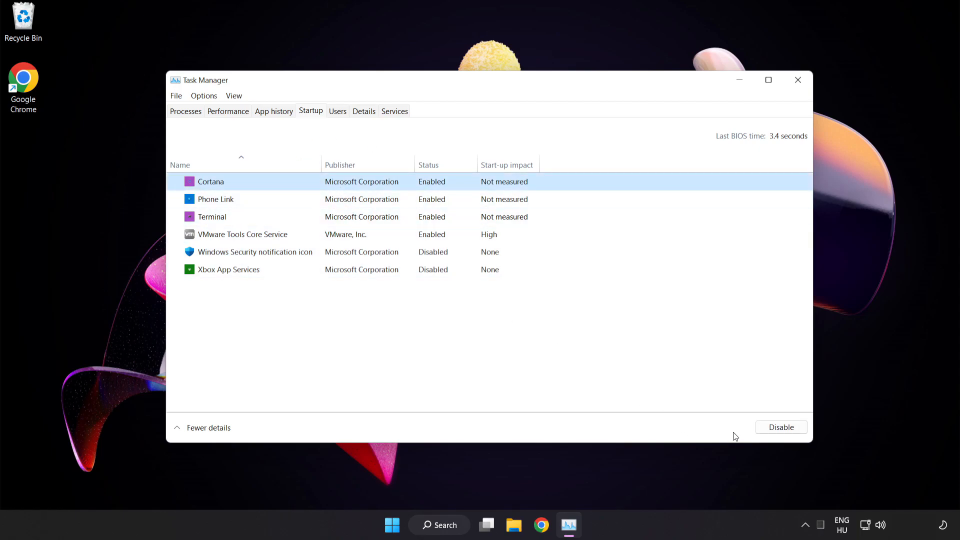
{"action": "left_click", "coordinate": [780, 427]}
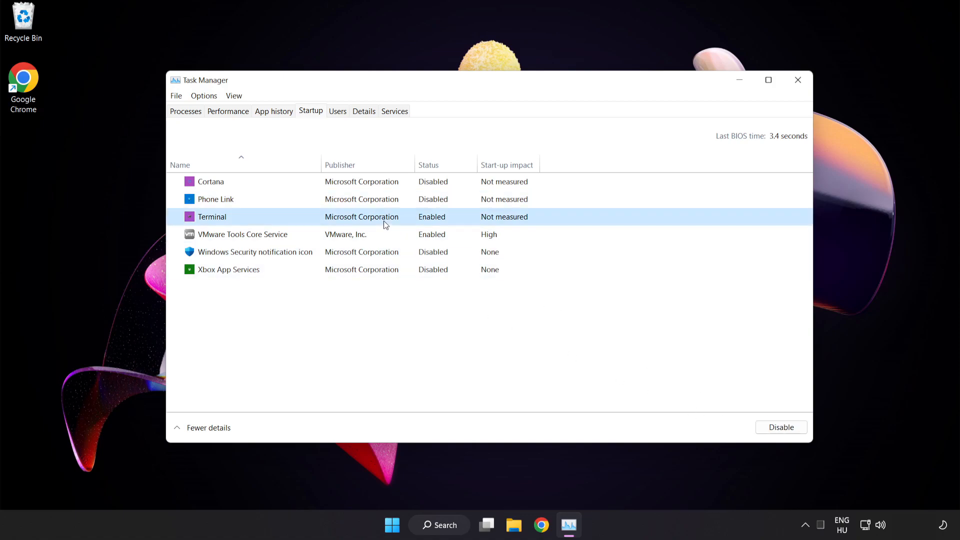
{"action": "left_click", "coordinate": [781, 427]}
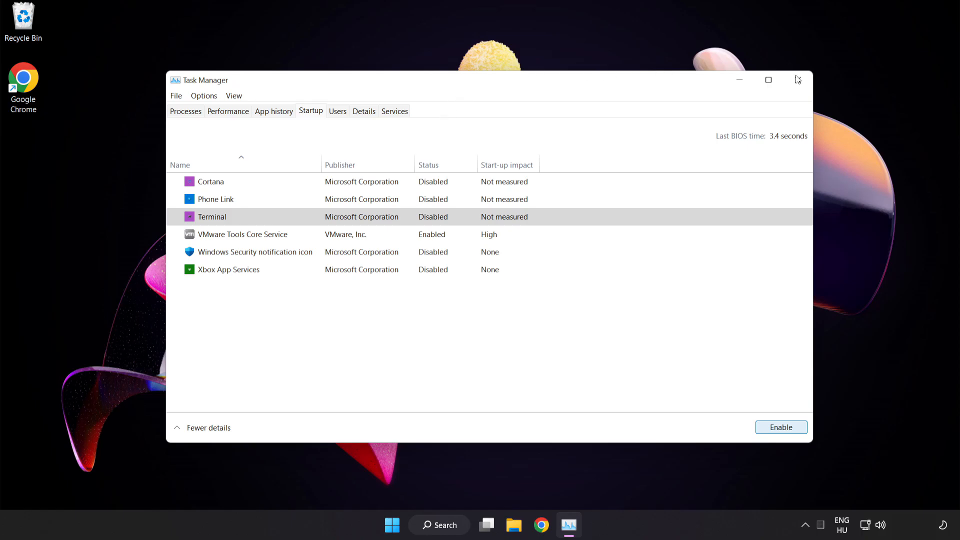
{"action": "mouse_move", "coordinate": [798, 80]}
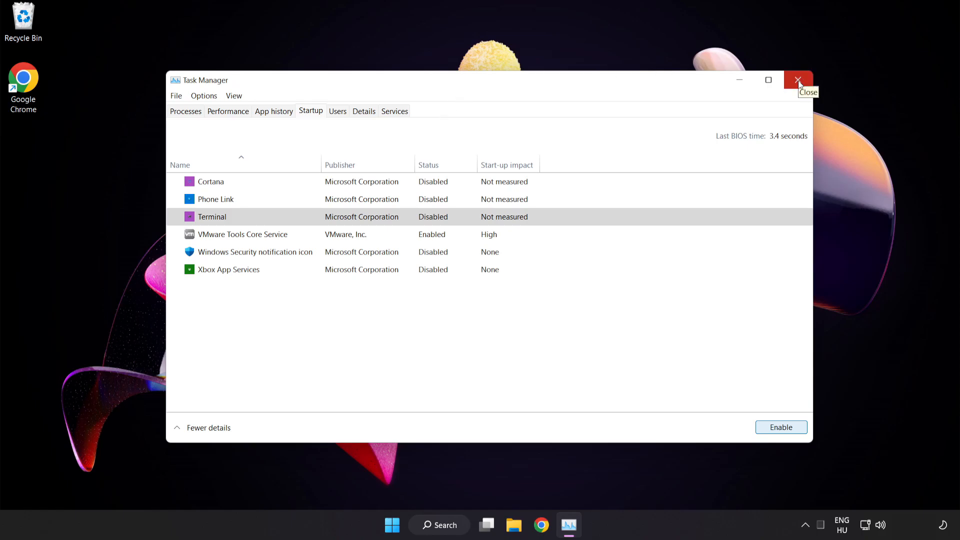
{"action": "left_click", "coordinate": [798, 80]}
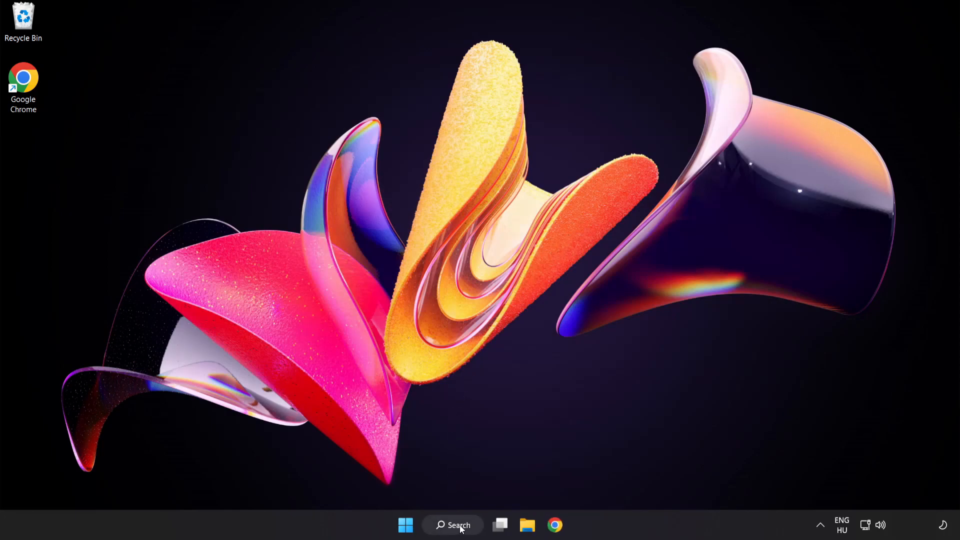
- Search for 'update' and launch the Windows Update settings page
{"action": "left_click", "coordinate": [452, 525]}
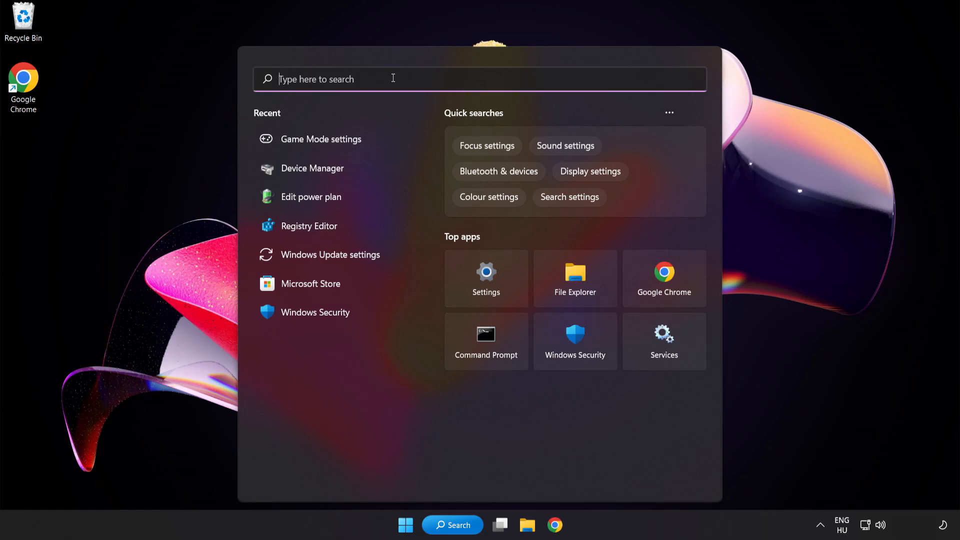
{"action": "type", "text": "update"}
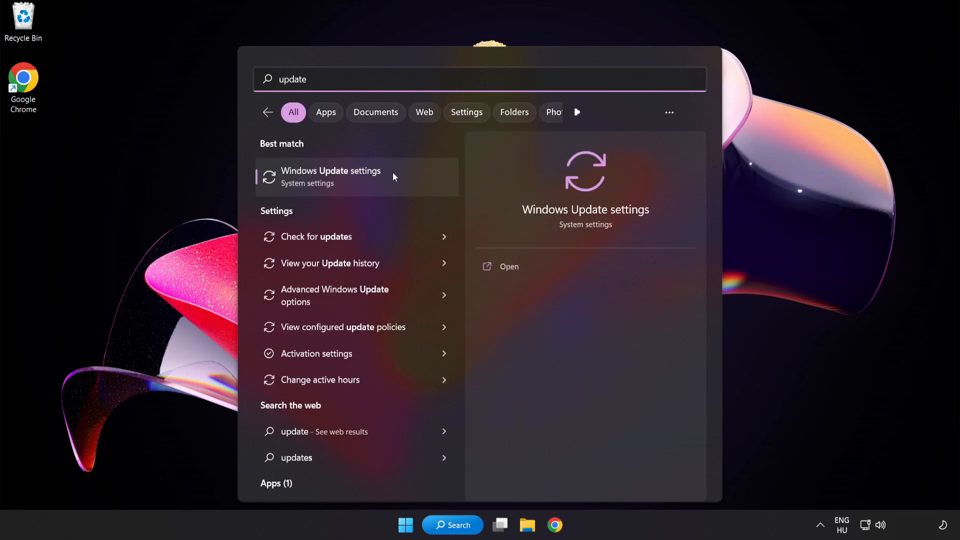
{"action": "left_click", "coordinate": [331, 177]}
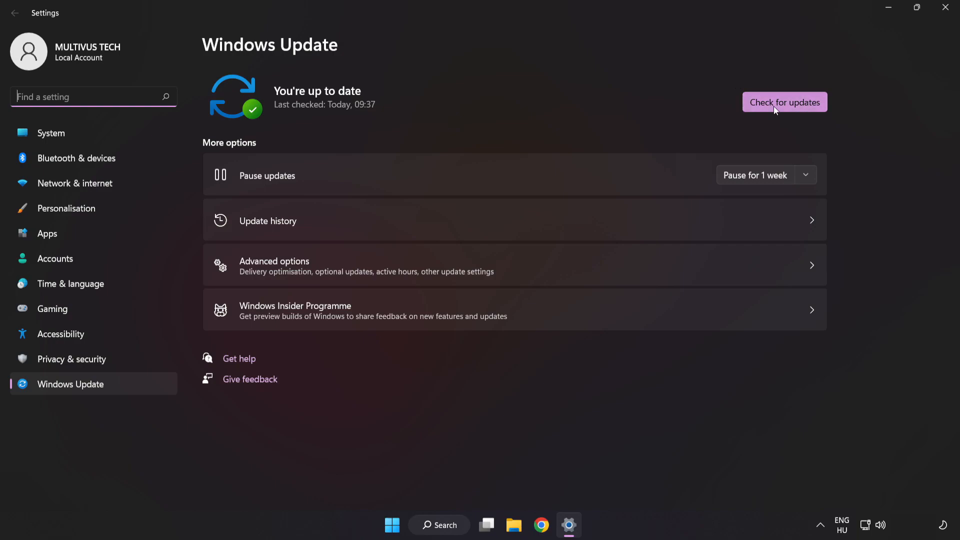
- Run Check for updates until it reports up to date, then close Settings
{"action": "left_click", "coordinate": [784, 102]}
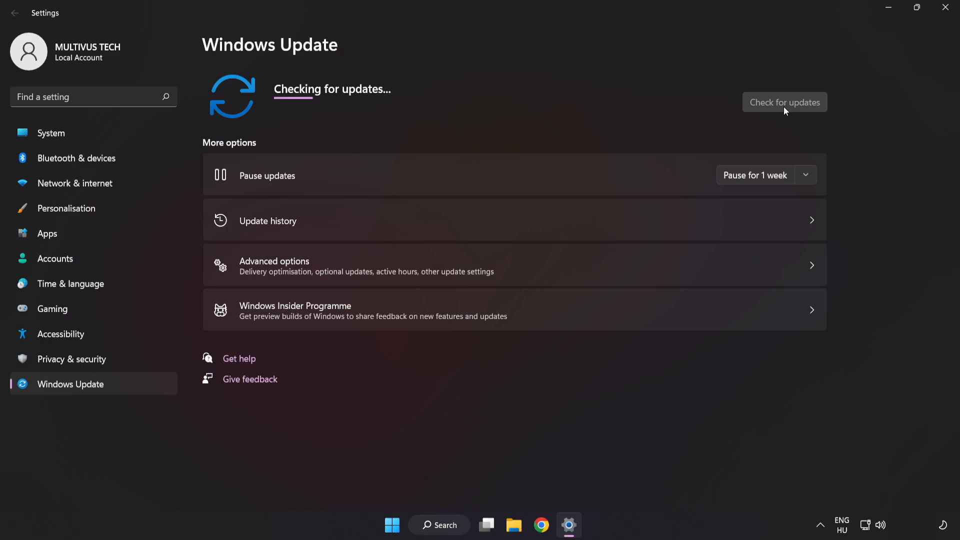
{"action": "left_click", "coordinate": [784, 102]}
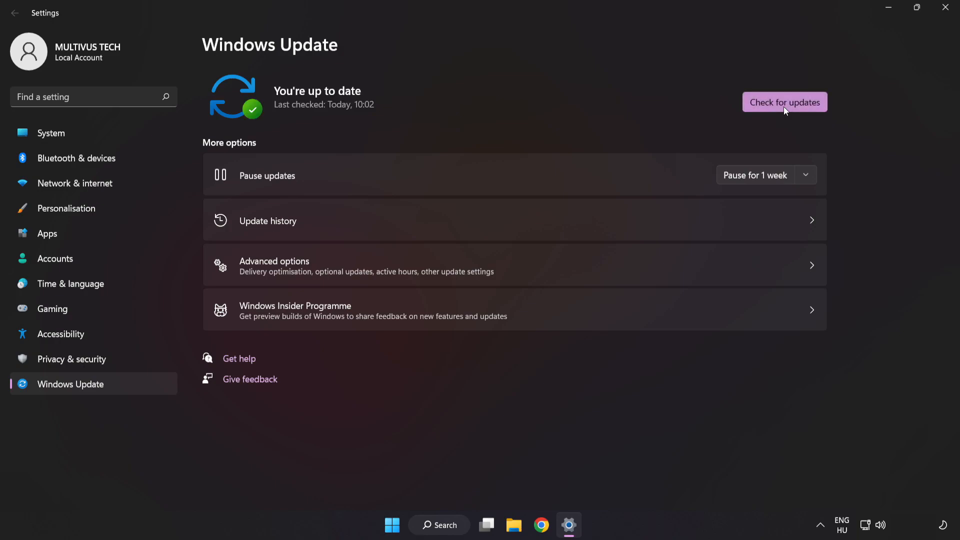
{"action": "mouse_move", "coordinate": [828, 54]}
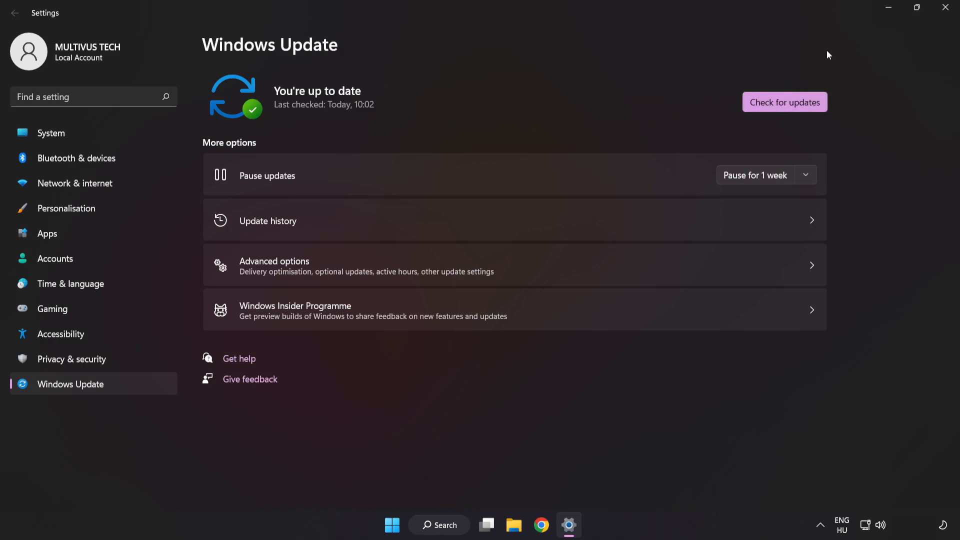
{"action": "mouse_move", "coordinate": [945, 9]}
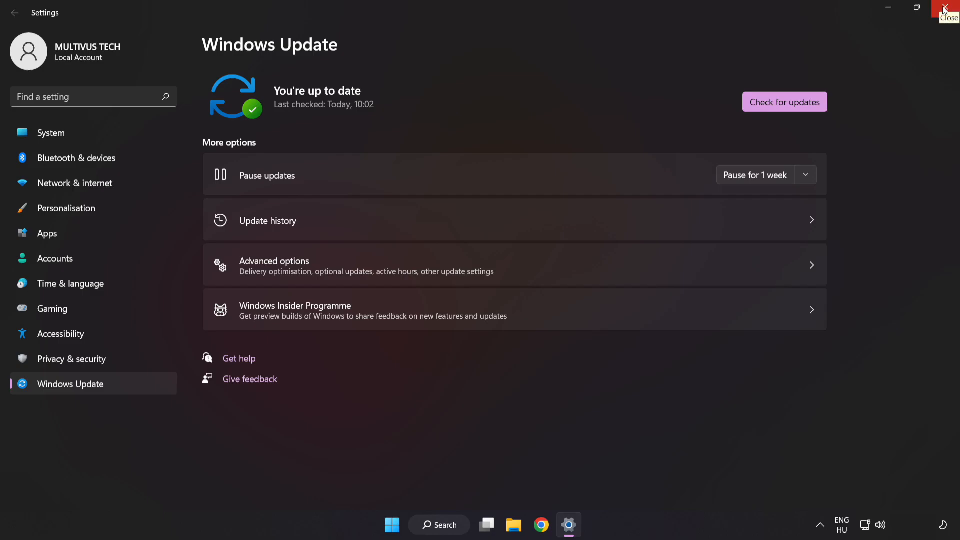
{"action": "left_click", "coordinate": [953, 7]}
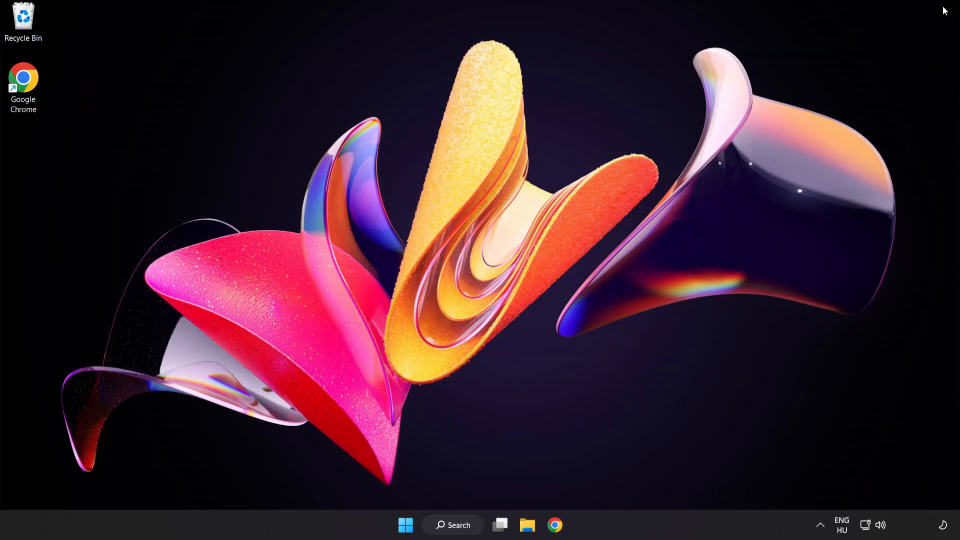
{"action": "mouse_move", "coordinate": [494, 501]}
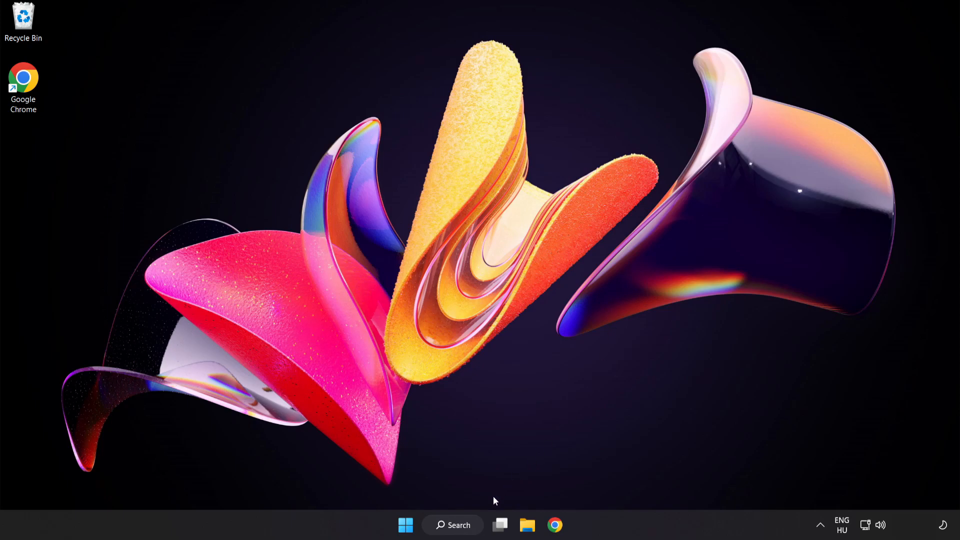
- Search for 'rege' and launch Registry Editor from the best match
{"action": "left_click", "coordinate": [452, 525]}
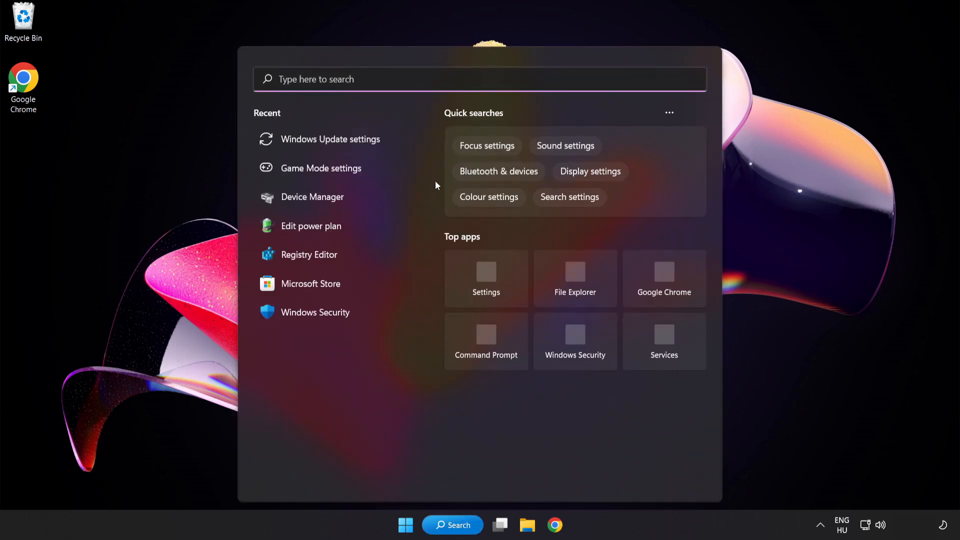
{"action": "type", "text": "regedit"}
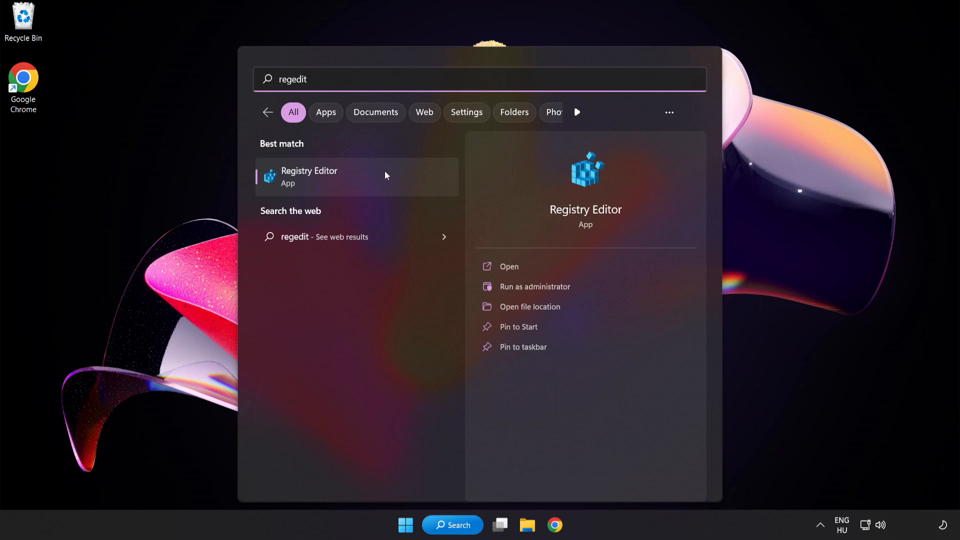
{"action": "mouse_move", "coordinate": [369, 177]}
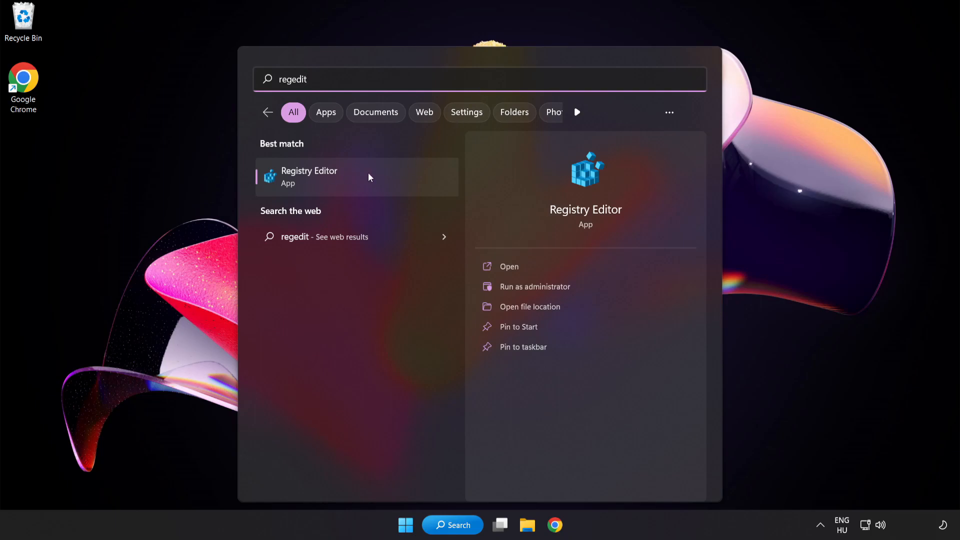
{"action": "left_click", "coordinate": [309, 176]}
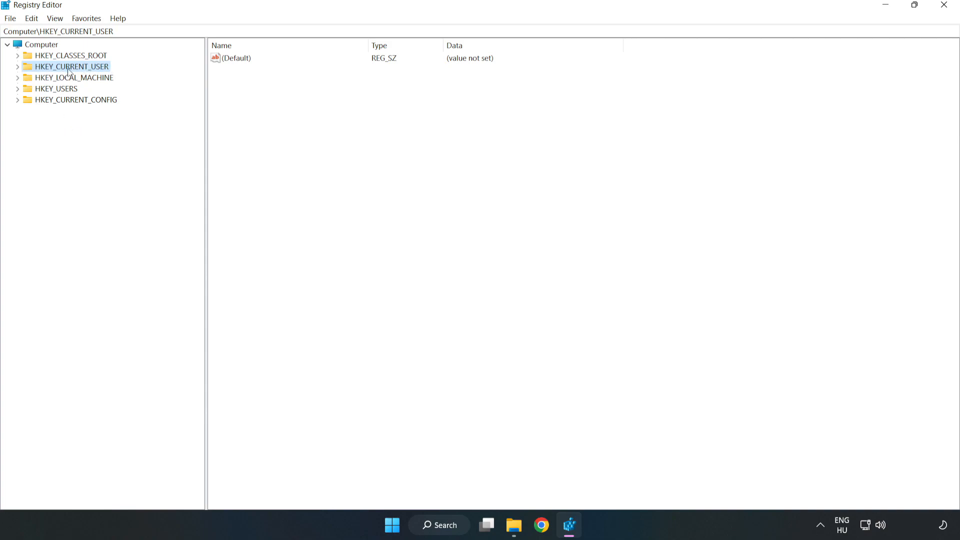
- Navigate to HKEY_CURRENT_USER\System\GameConfigStore and select GameDVR_Enabled
{"action": "left_click", "coordinate": [18, 66]}
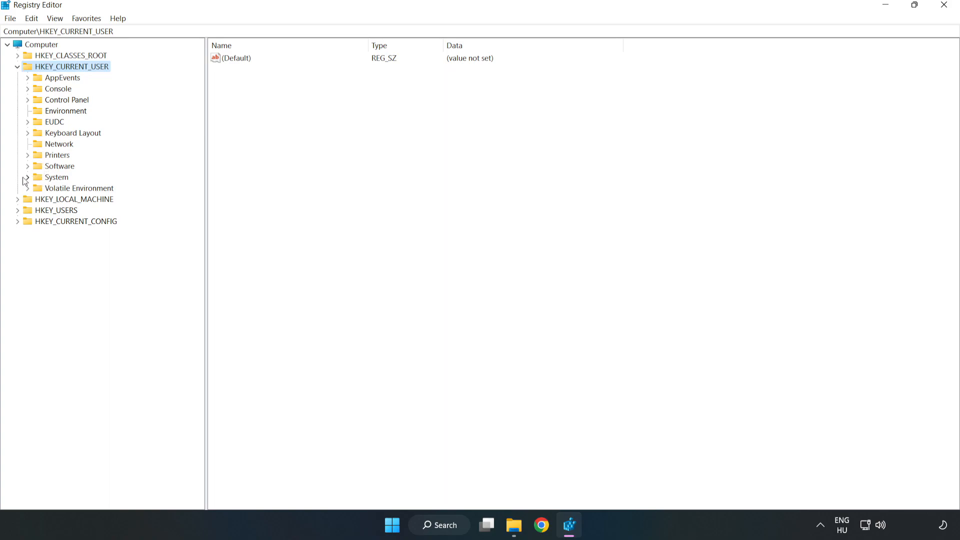
{"action": "left_click", "coordinate": [27, 177]}
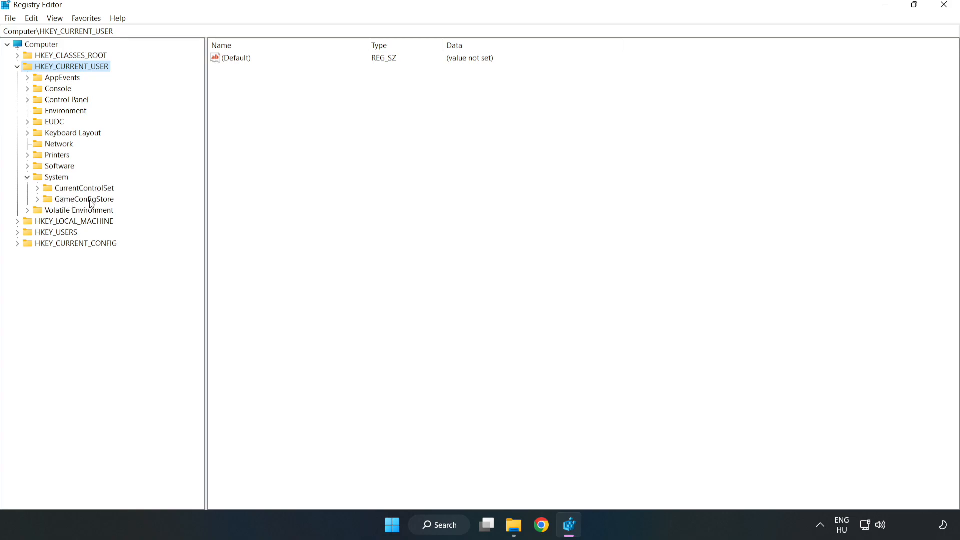
{"action": "left_click", "coordinate": [84, 199]}
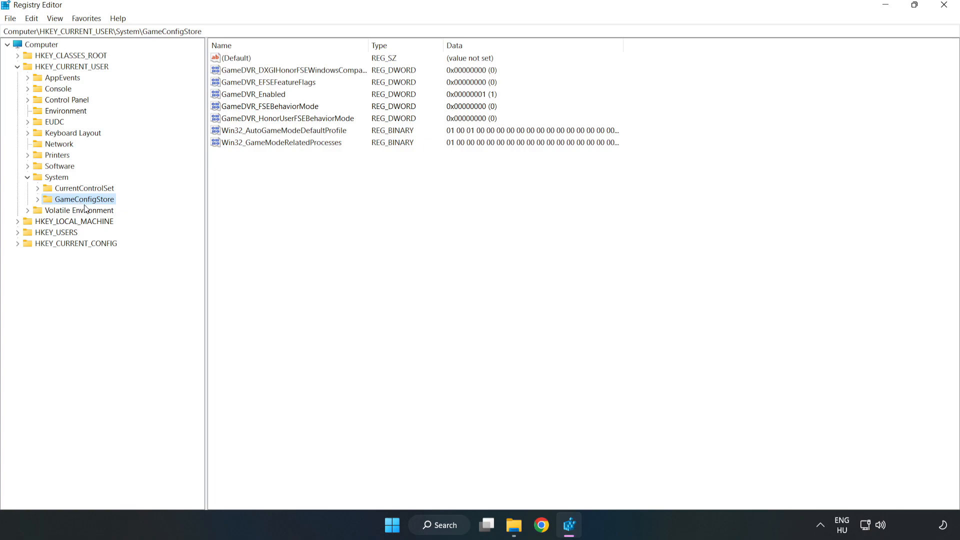
{"action": "left_click", "coordinate": [253, 94]}
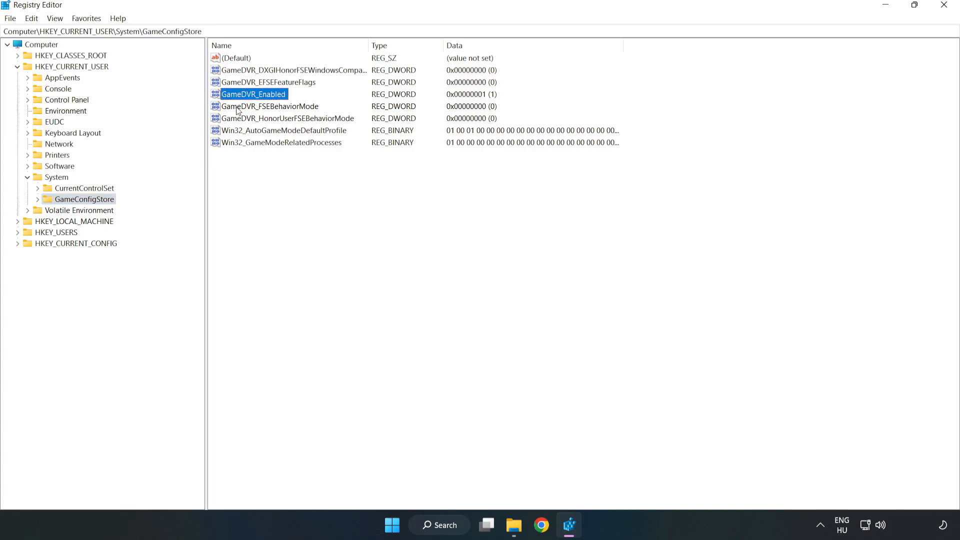
- Modify GameDVR_Enabled, entering 0 as its value data and confirming
{"action": "right_click", "coordinate": [253, 94]}
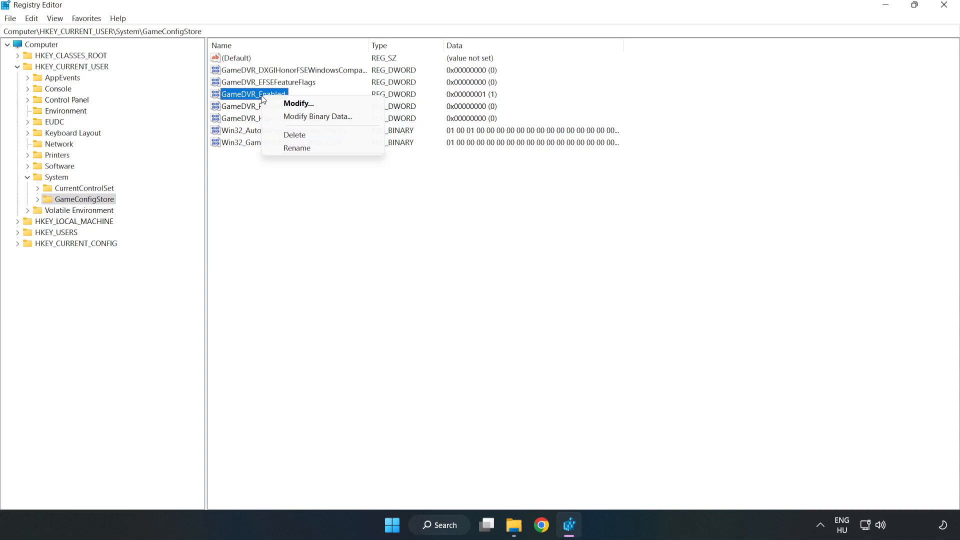
{"action": "mouse_move", "coordinate": [306, 103]}
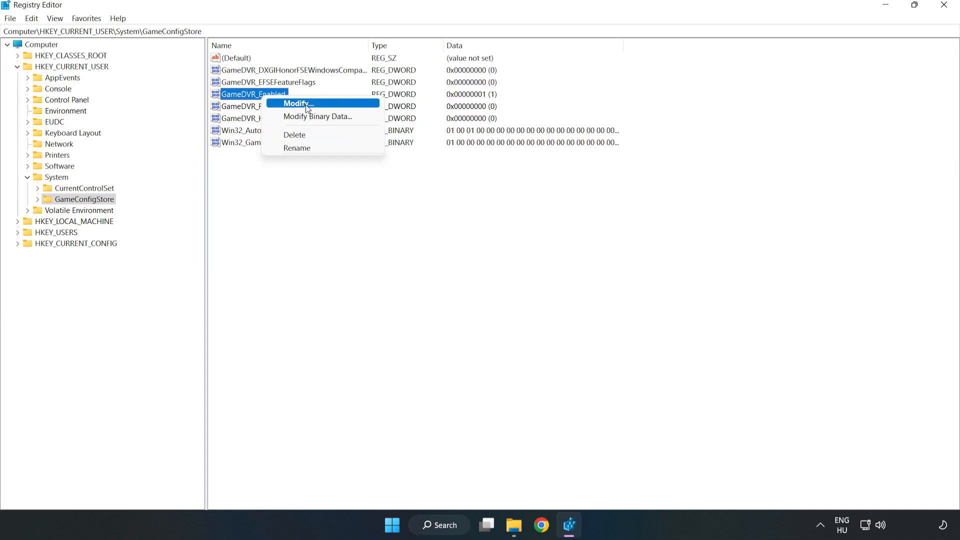
{"action": "left_click", "coordinate": [297, 103]}
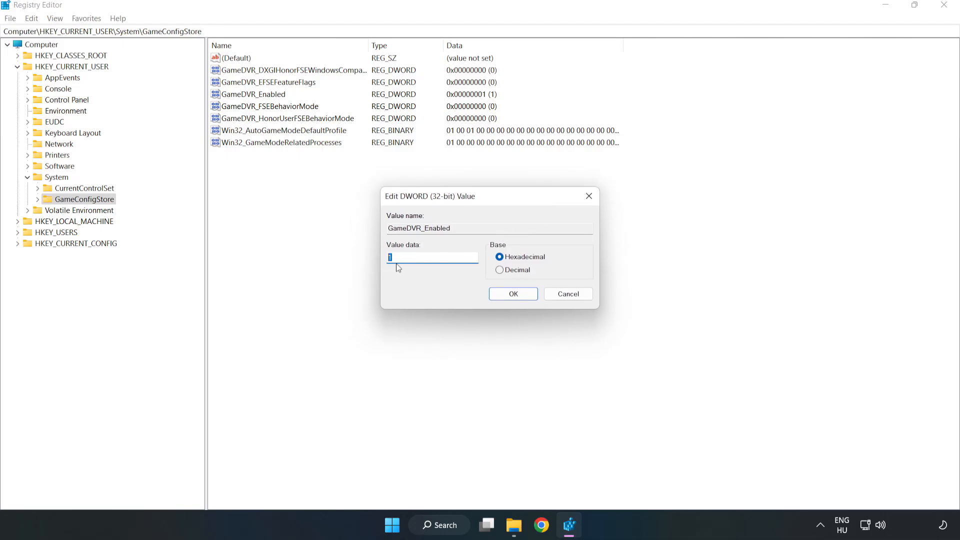
{"action": "type", "text": "0"}
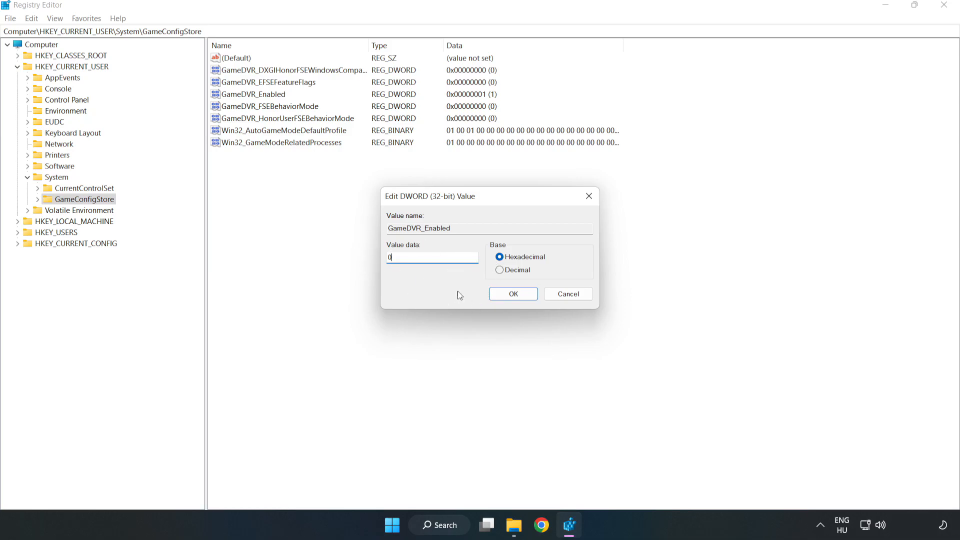
{"action": "left_click", "coordinate": [512, 294]}
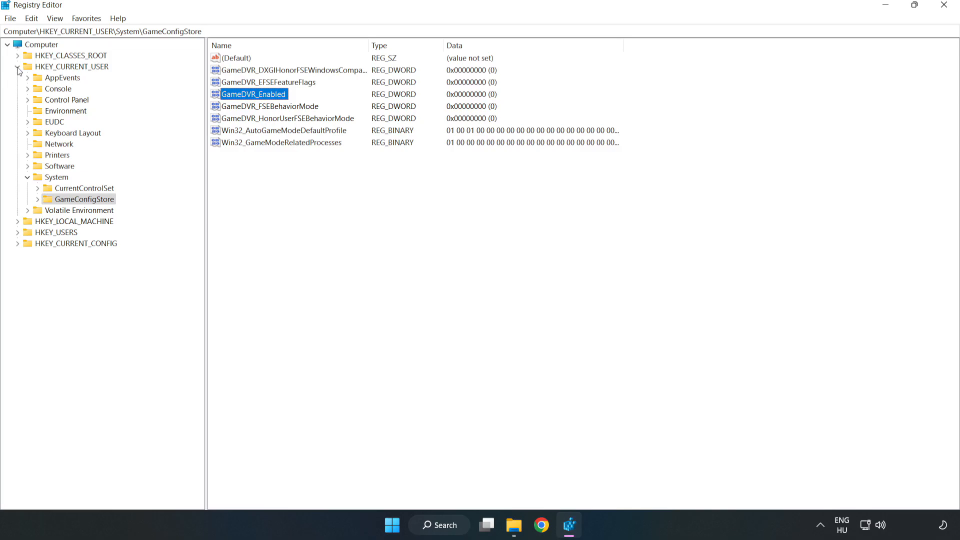
- Collapse HKEY_CURRENT_USER and expand HKEY_LOCAL_MACHINE > SOFTWARE > Microsoft > PolicyManager
{"action": "left_click", "coordinate": [18, 67]}
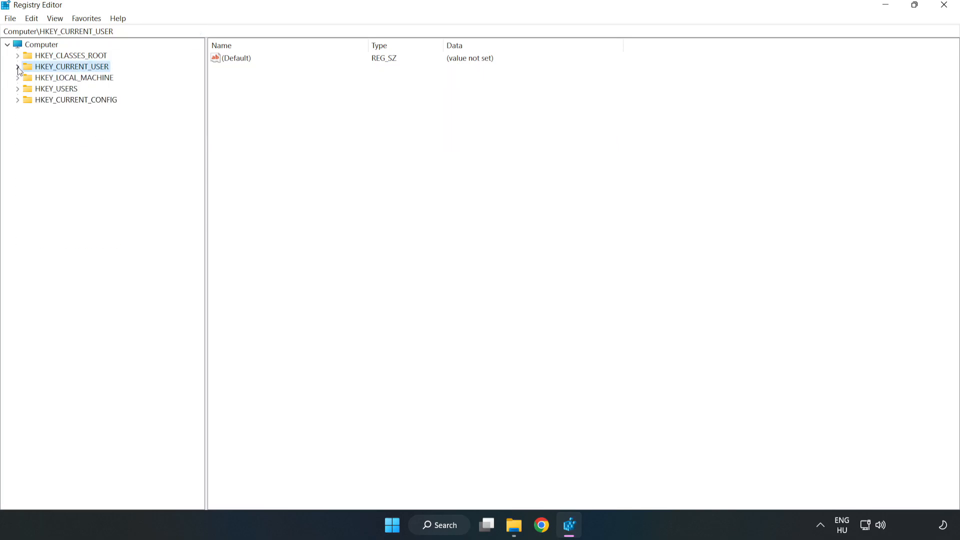
{"action": "mouse_move", "coordinate": [18, 84]}
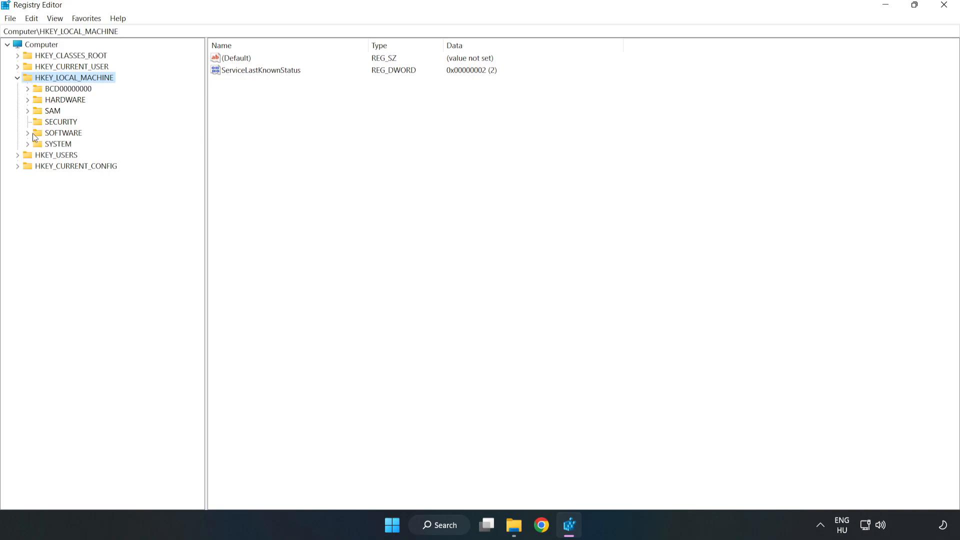
{"action": "left_click", "coordinate": [28, 133]}
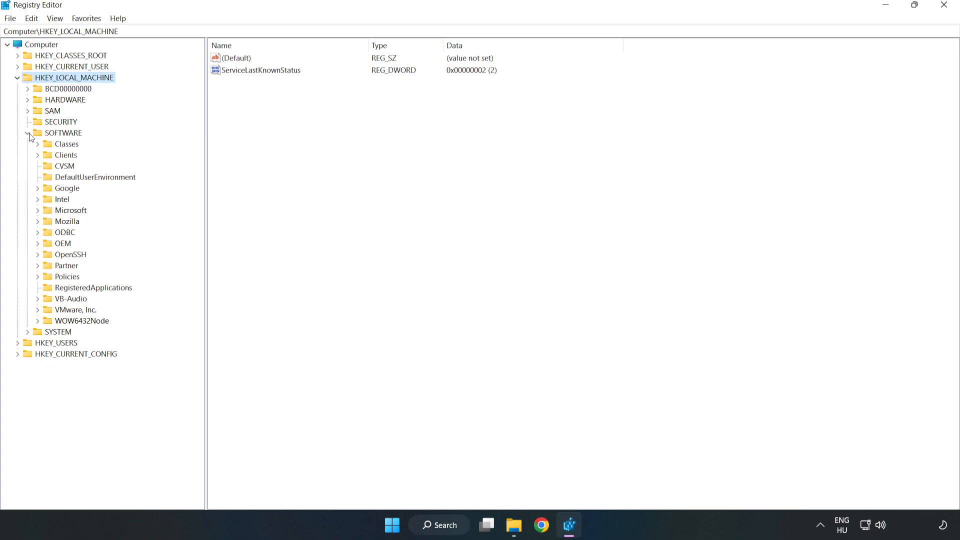
{"action": "mouse_move", "coordinate": [39, 214]}
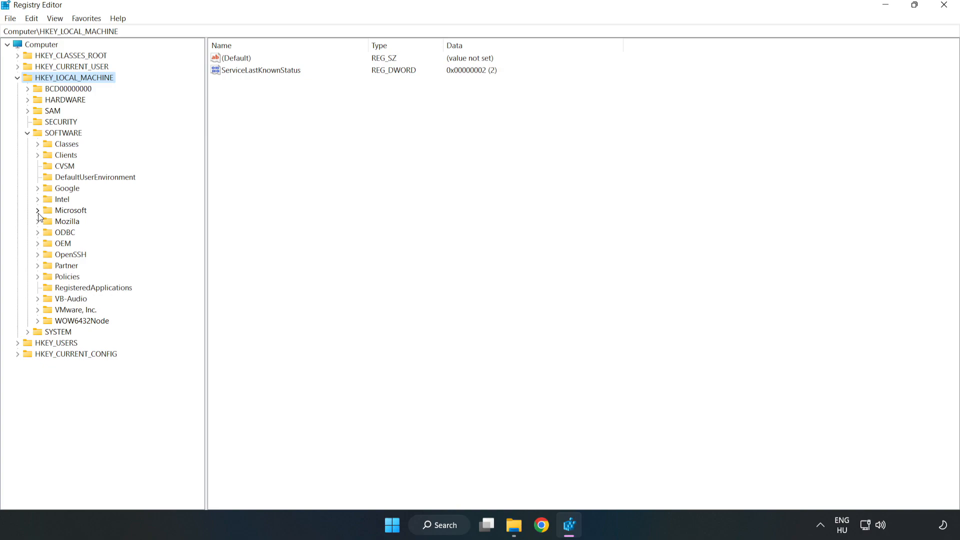
{"action": "left_click", "coordinate": [37, 210]}
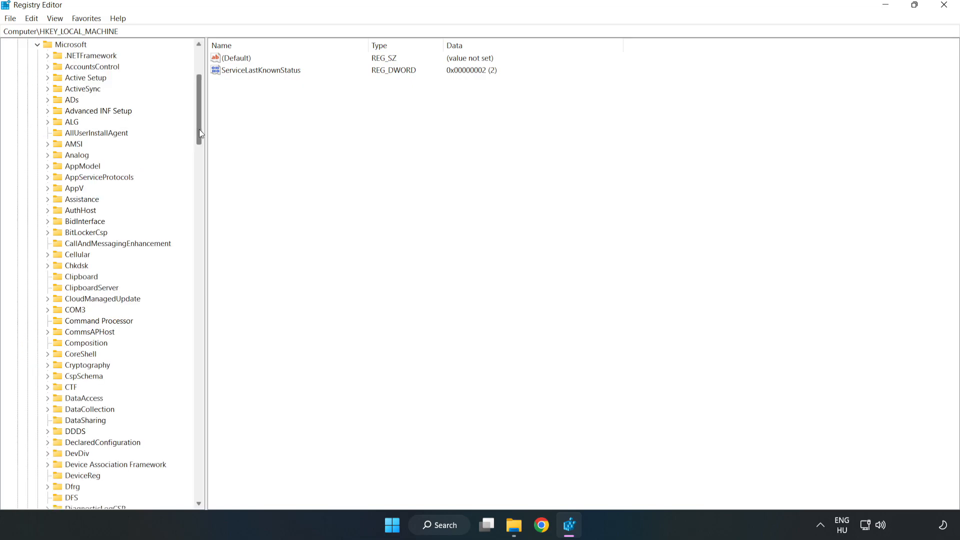
{"action": "scroll", "scroll_direction": "down", "scroll_amount": 3}
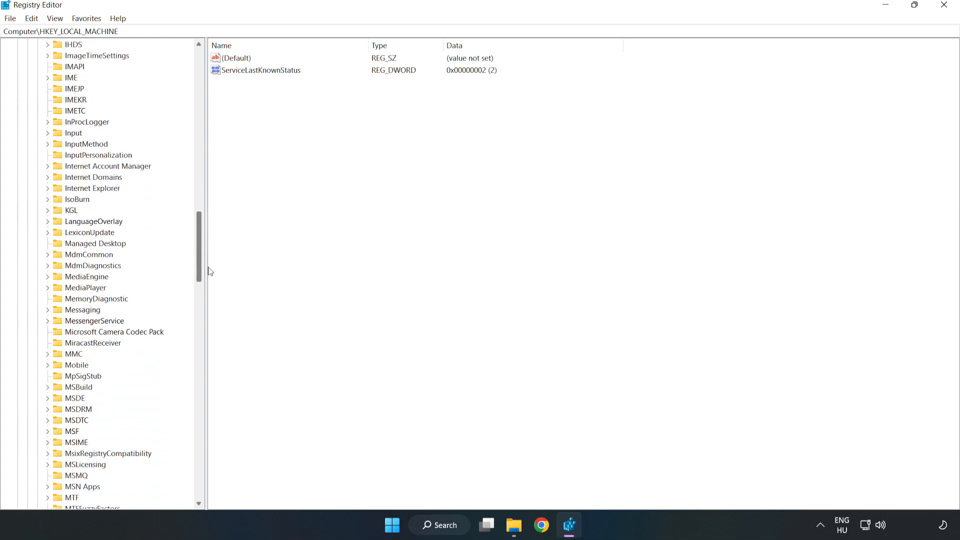
{"action": "scroll", "scroll_direction": "down", "scroll_amount": 3}
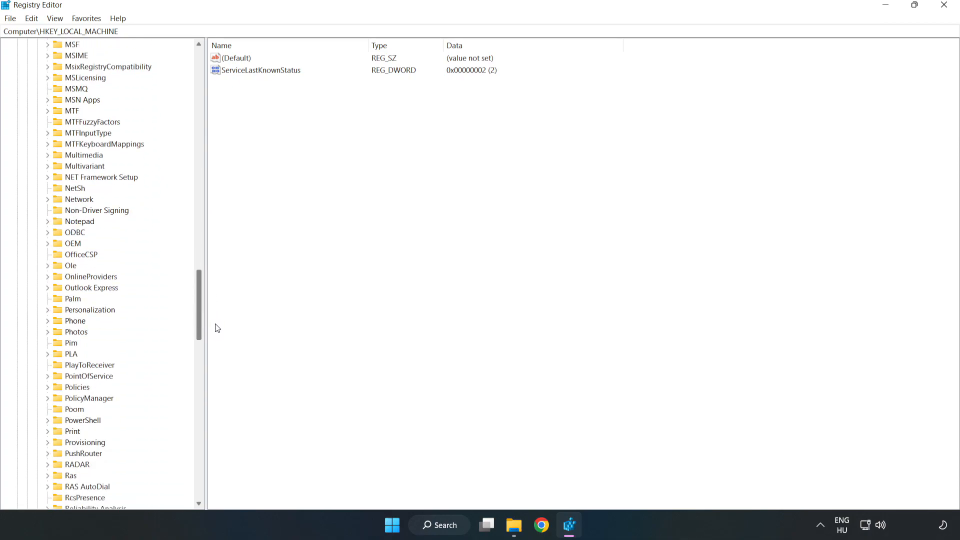
{"action": "scroll", "scroll_direction": "down", "scroll_amount": 3}
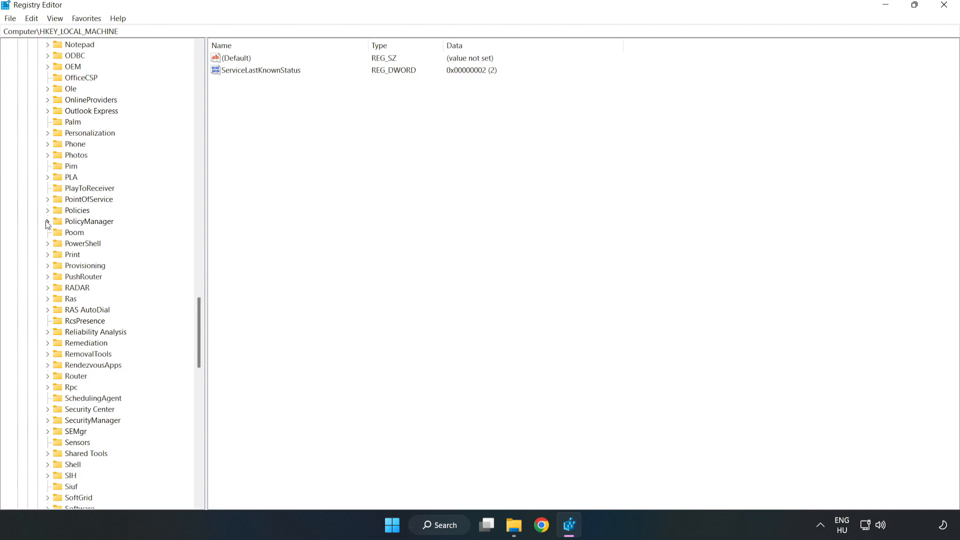
{"action": "left_click", "coordinate": [48, 221]}
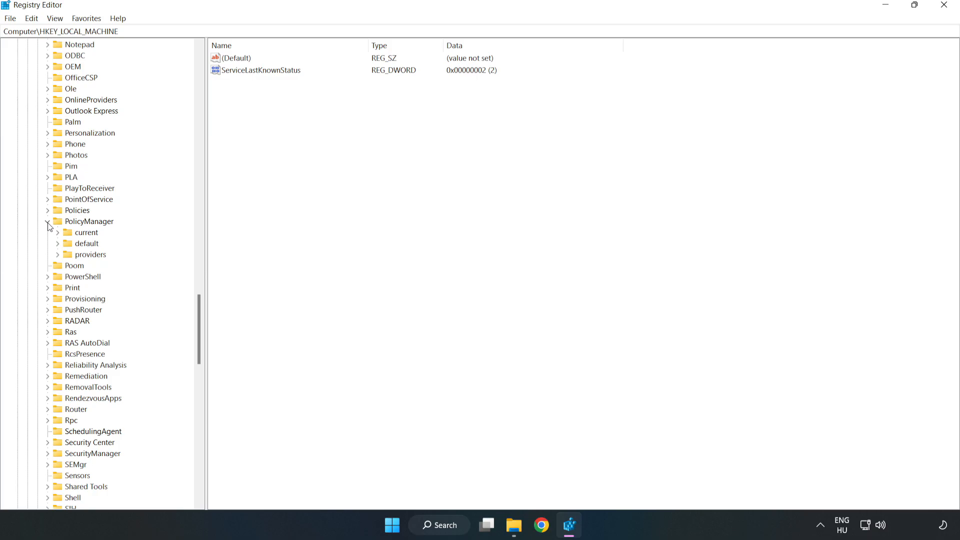
{"action": "left_click", "coordinate": [48, 221]}
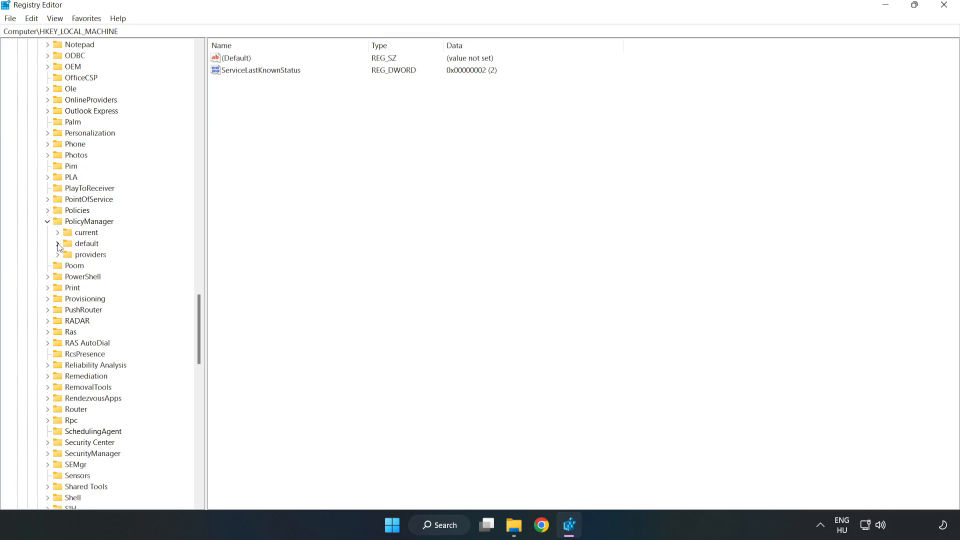
- Expand default > ApplicationManagement, select AllowGameDVR and bring up actions for its value
{"action": "left_click", "coordinate": [57, 243]}
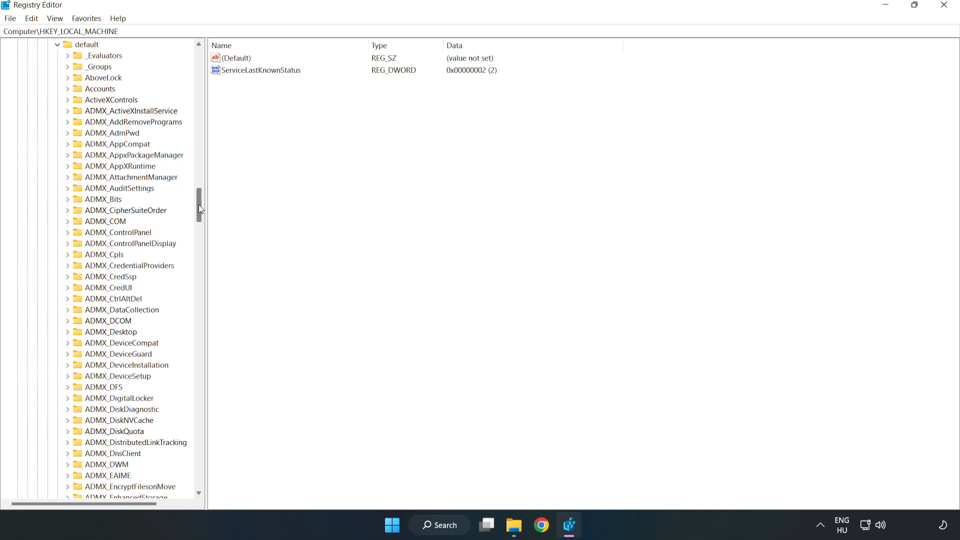
{"action": "scroll", "scroll_direction": "down", "scroll_amount": 3}
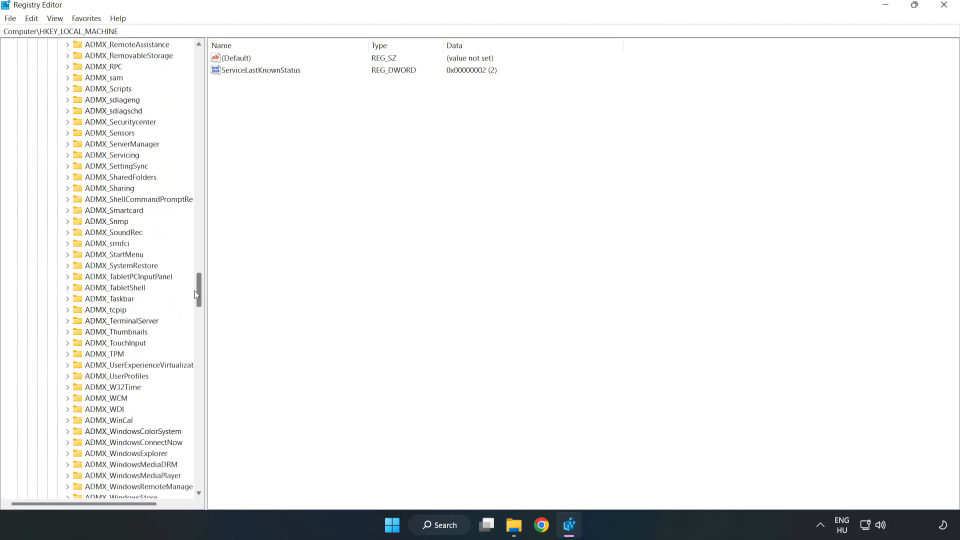
{"action": "scroll", "scroll_direction": "down", "scroll_amount": 3}
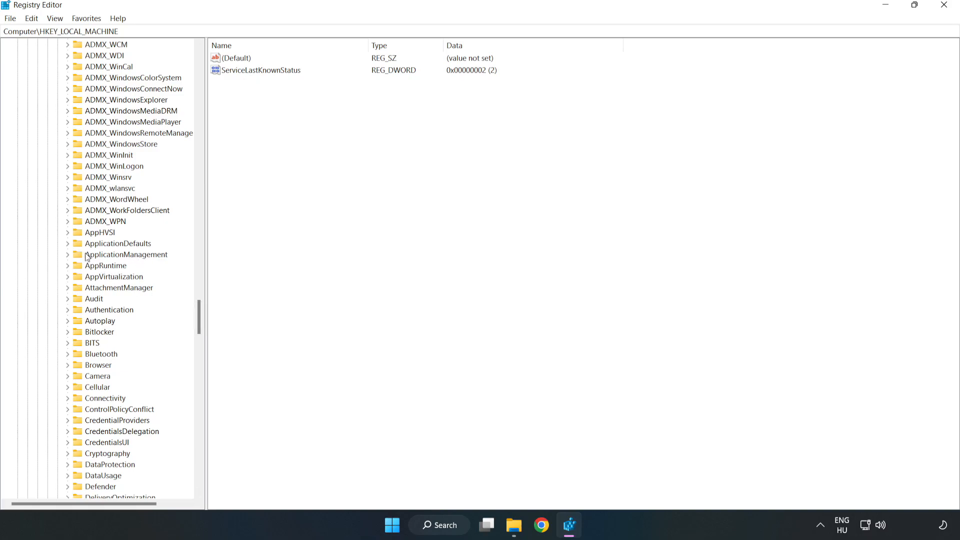
{"action": "left_click", "coordinate": [67, 254]}
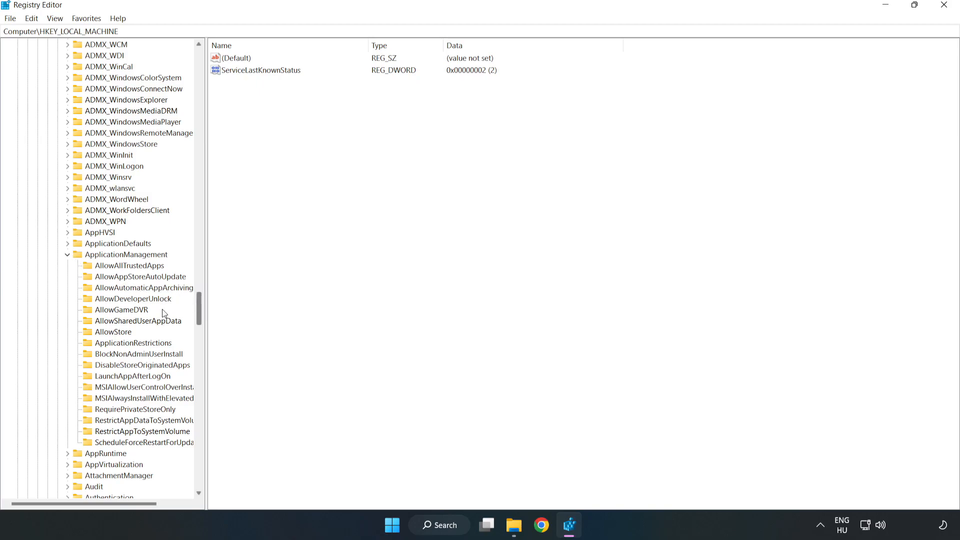
{"action": "mouse_move", "coordinate": [95, 312]}
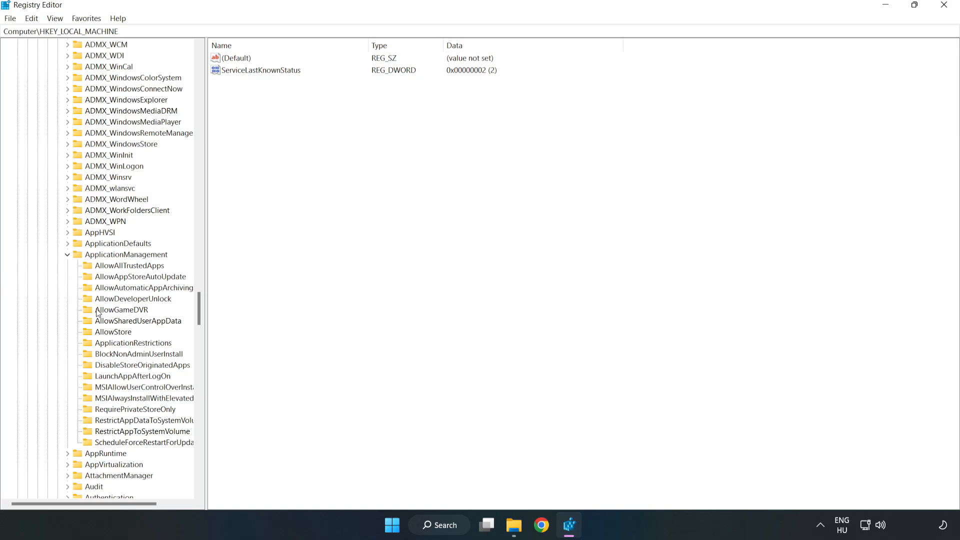
{"action": "mouse_move", "coordinate": [113, 312]}
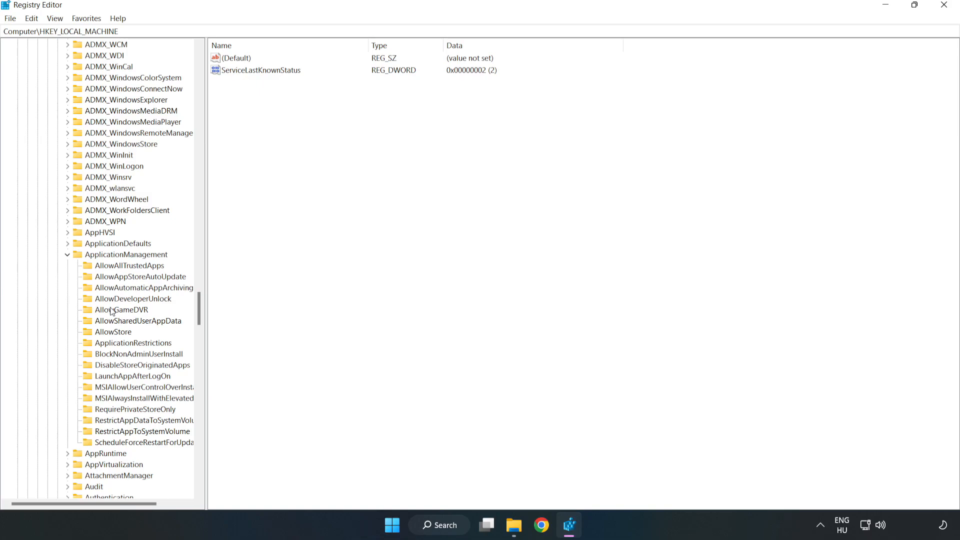
{"action": "left_click", "coordinate": [121, 310]}
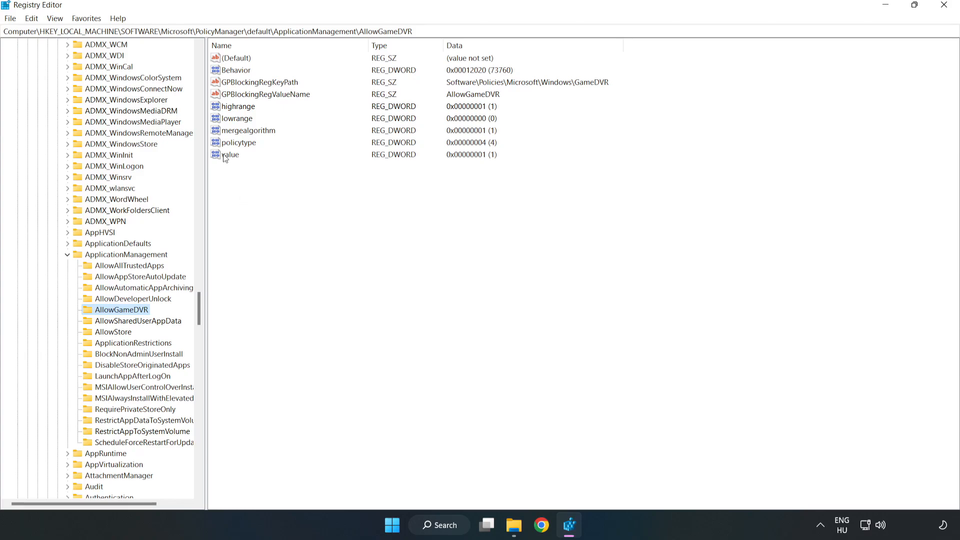
{"action": "right_click", "coordinate": [230, 154]}
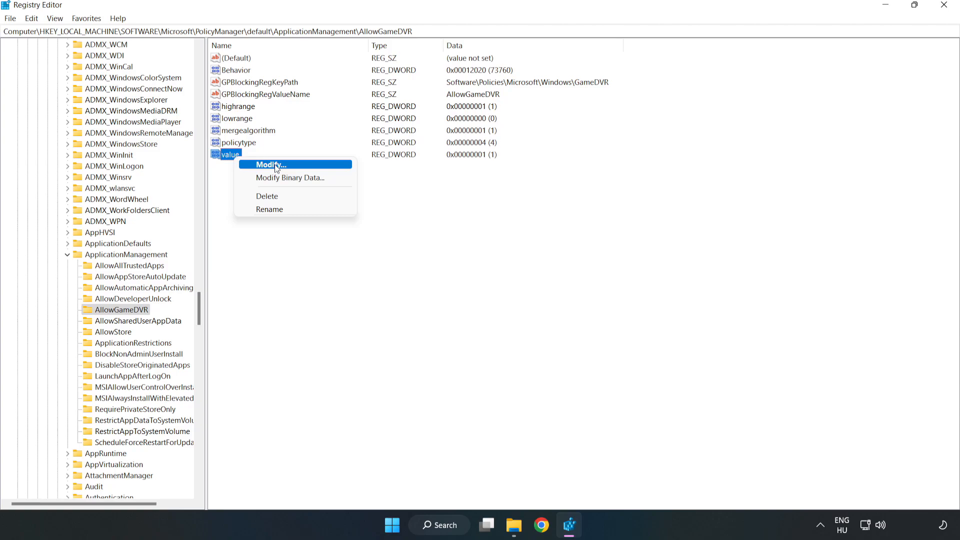
- Modify AllowGameDVR's value entry to 0, confirm, and close Registry Editor
{"action": "left_click", "coordinate": [269, 164]}
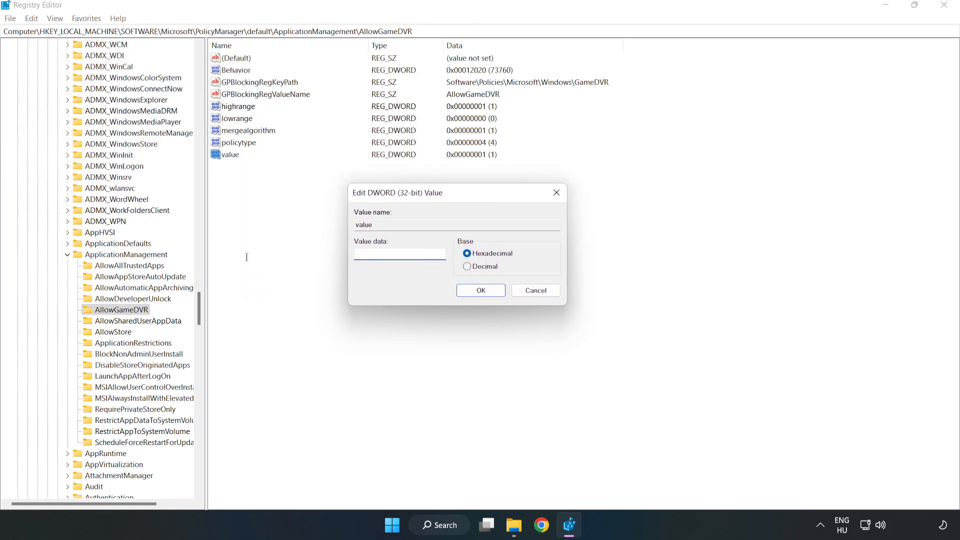
{"action": "type", "text": "0"}
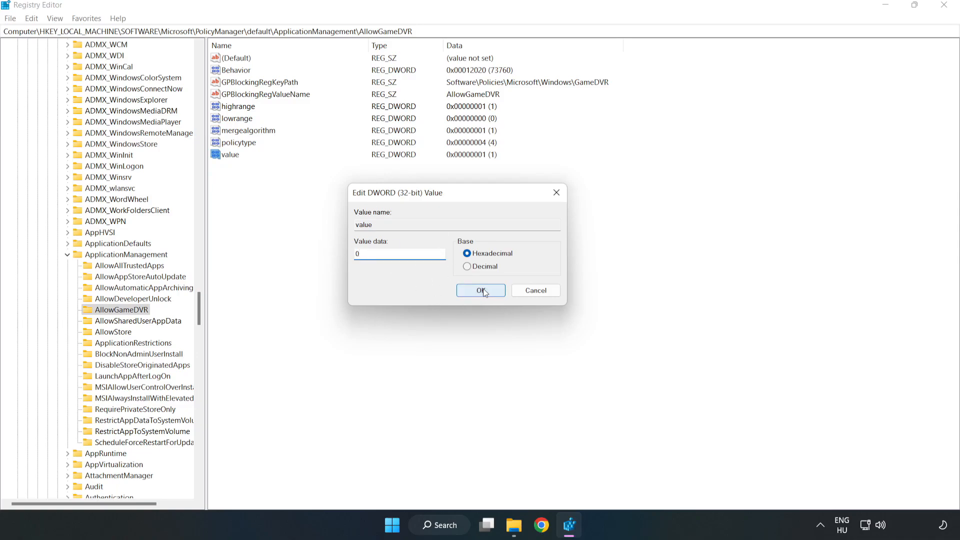
{"action": "left_click", "coordinate": [481, 290]}
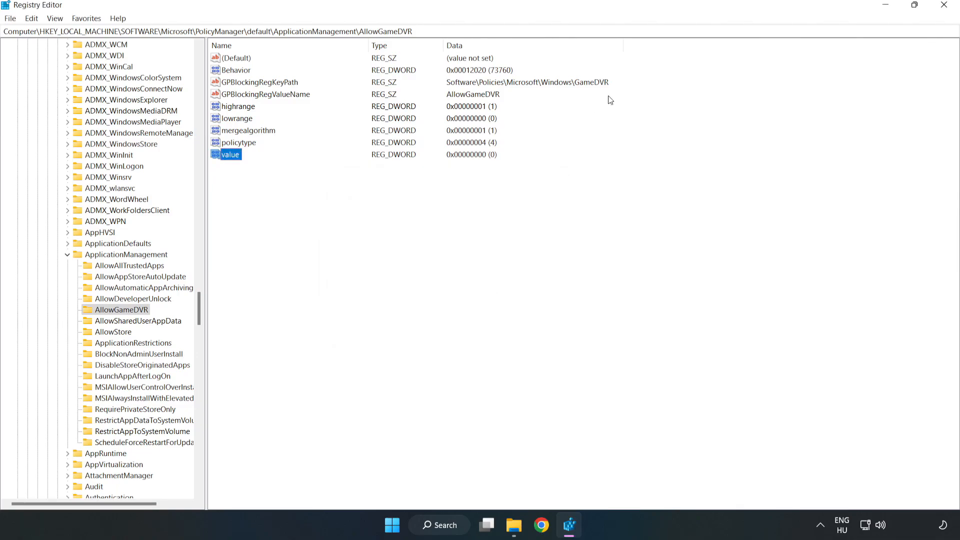
{"action": "mouse_move", "coordinate": [945, 8]}
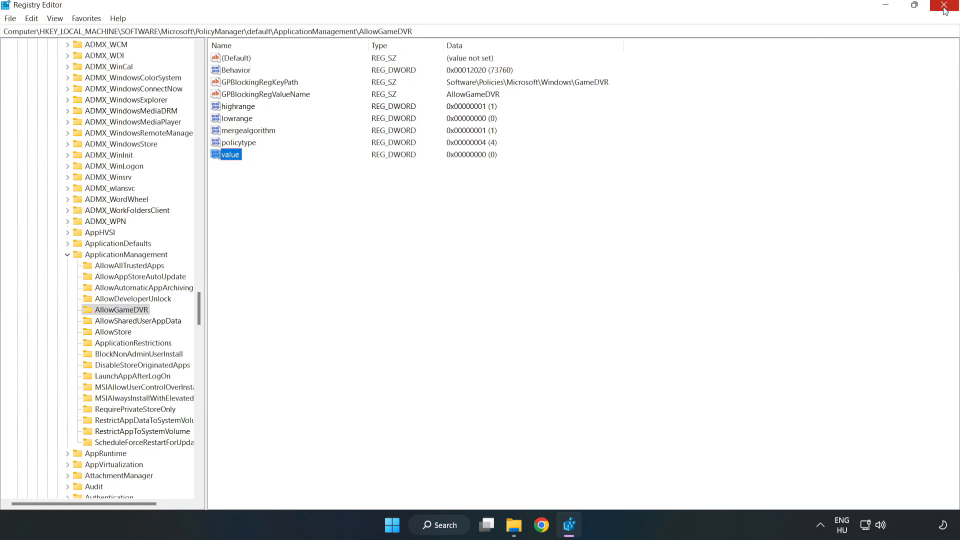
{"action": "left_click", "coordinate": [947, 7]}
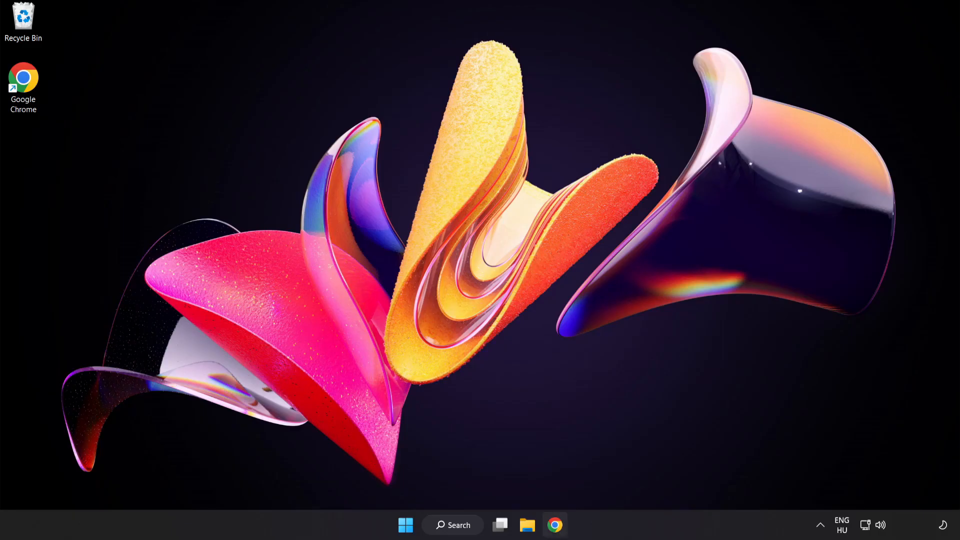
{"action": "mouse_move", "coordinate": [554, 525]}
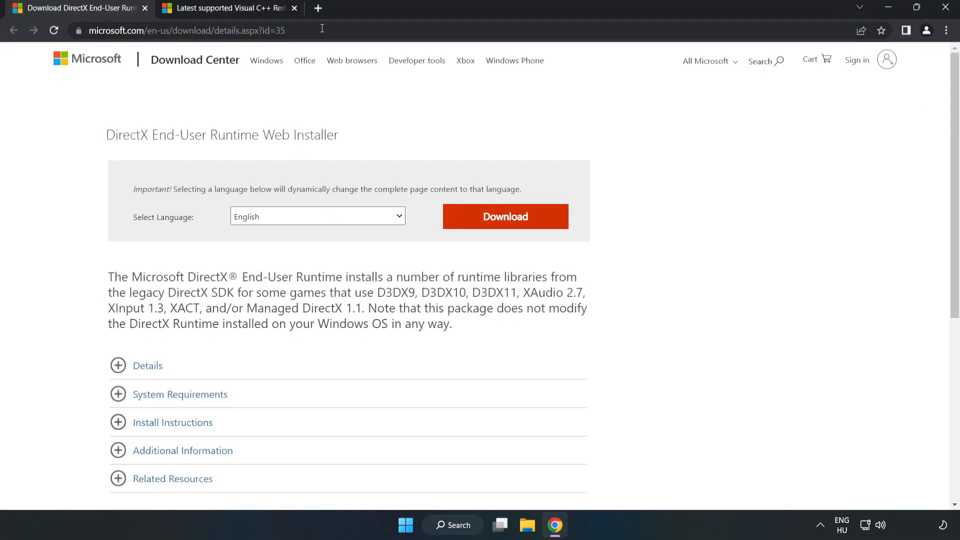
- Download the DirectX End-User Runtime Web Installer and run dxwebsetup.exe from the download bar
{"action": "left_click", "coordinate": [184, 30]}
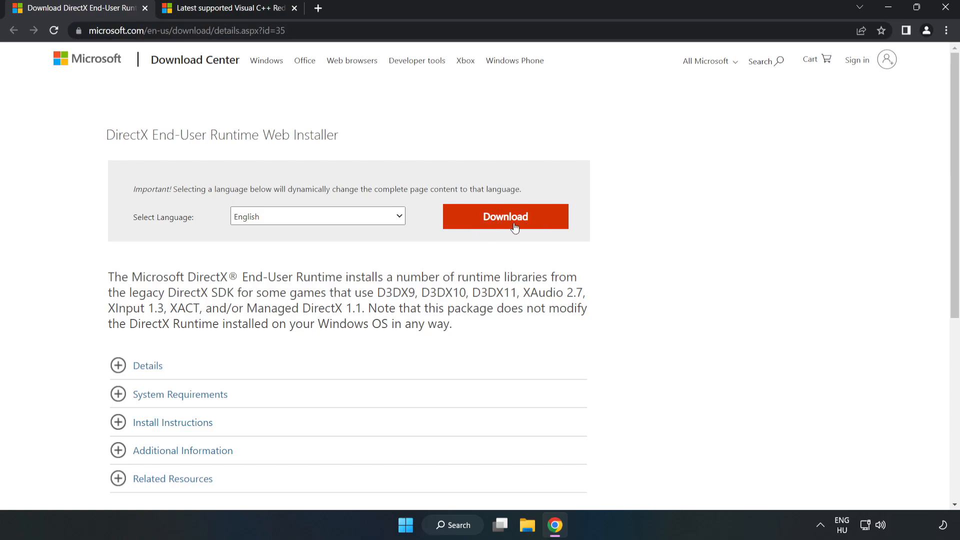
{"action": "left_click", "coordinate": [505, 216]}
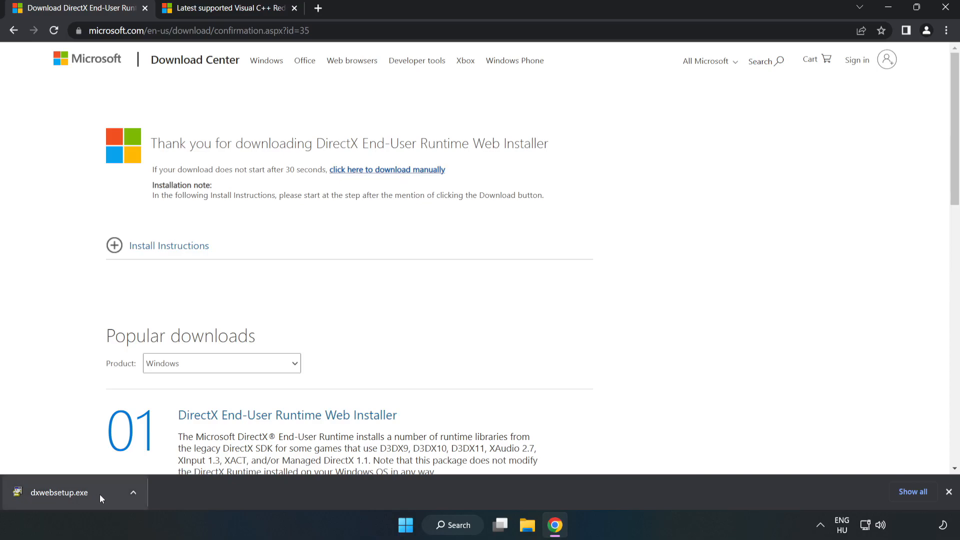
{"action": "left_click", "coordinate": [59, 493]}
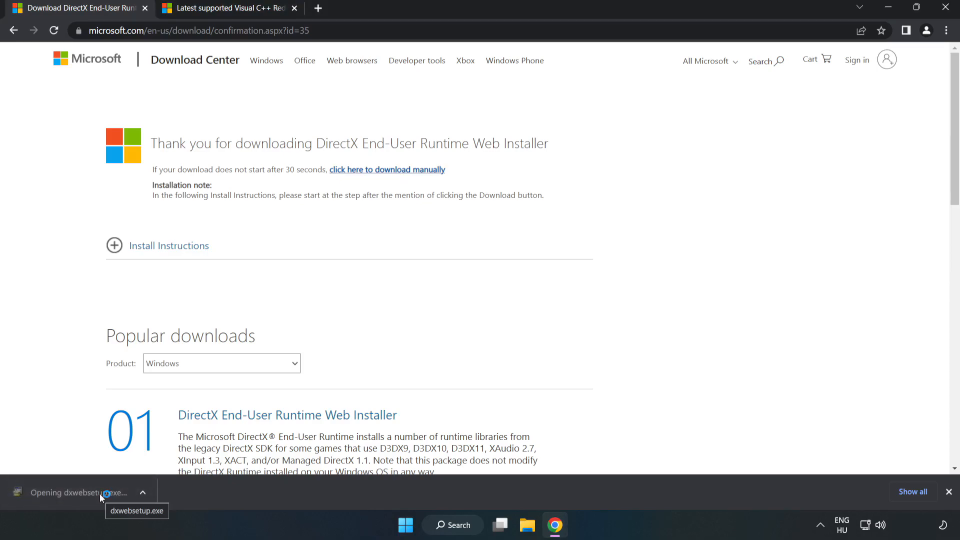
{"action": "left_click", "coordinate": [78, 492]}
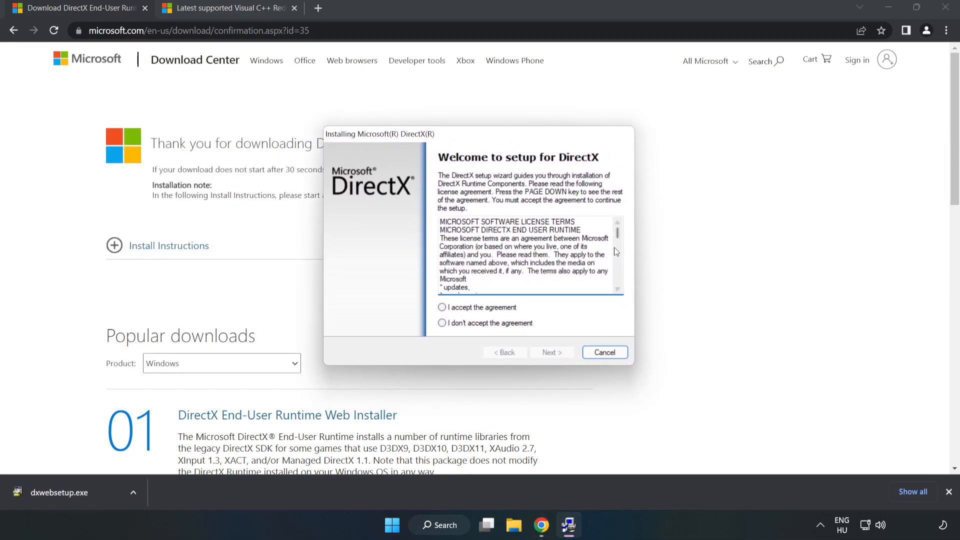
- Accept the DirectX license, decline the Bing Bar, let setup report DirectX current, and finish
{"action": "scroll", "scroll_direction": "down", "scroll_amount": 3}
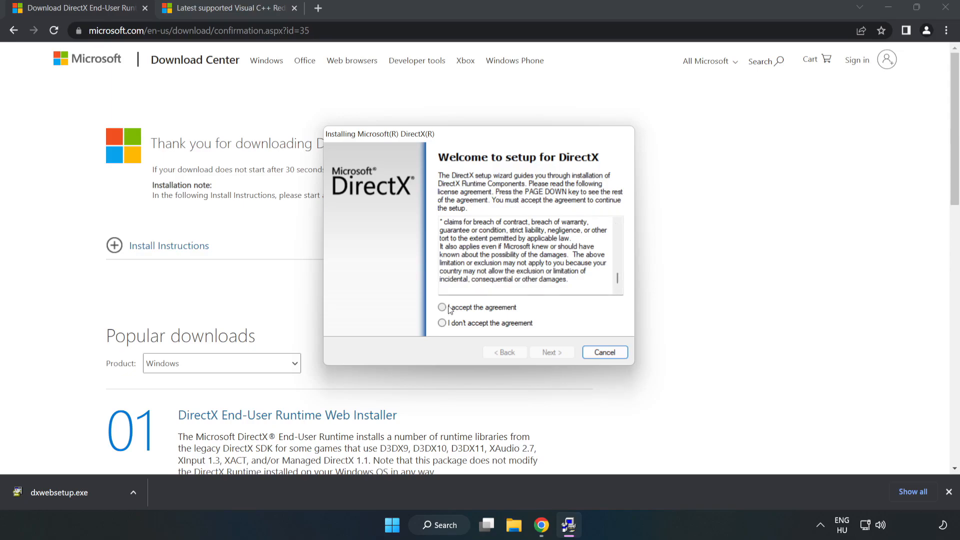
{"action": "left_click", "coordinate": [441, 307]}
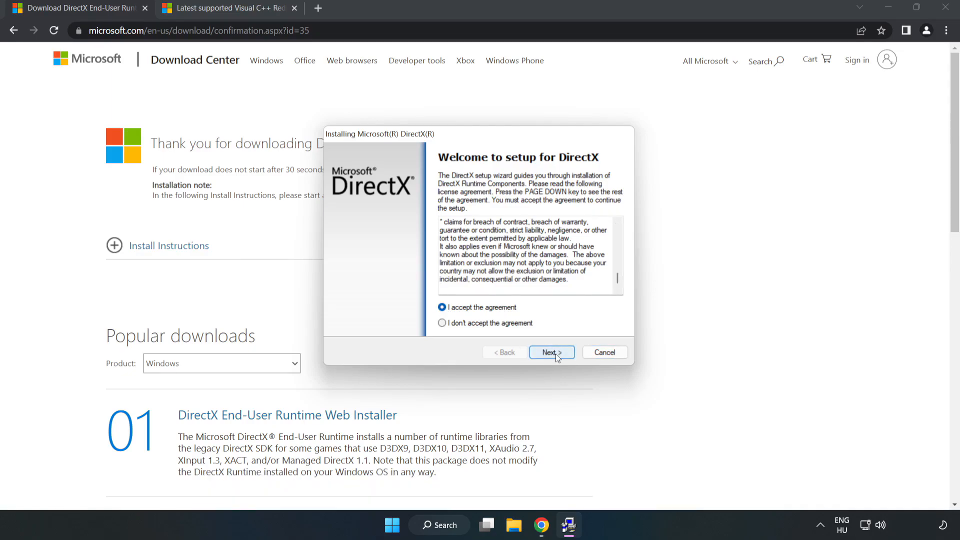
{"action": "left_click", "coordinate": [550, 352]}
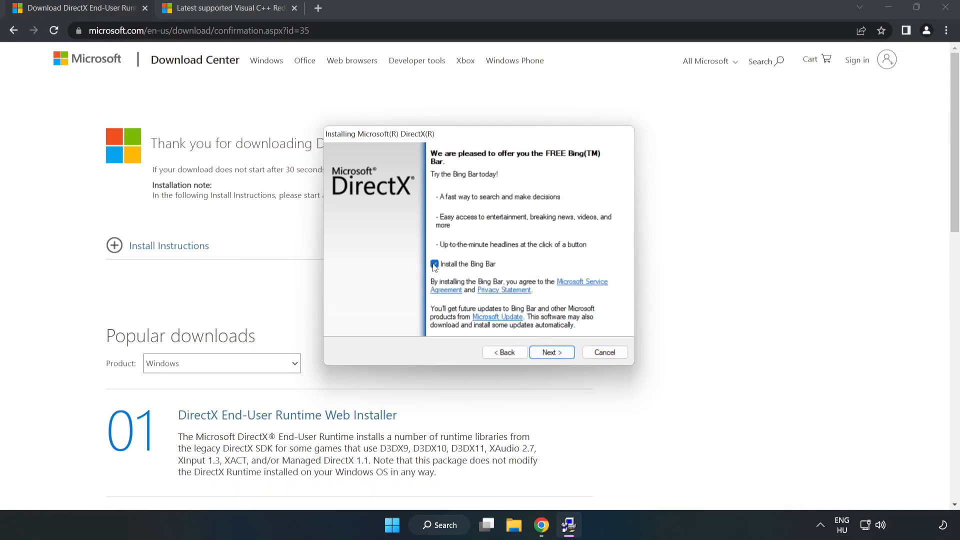
{"action": "left_click", "coordinate": [434, 263]}
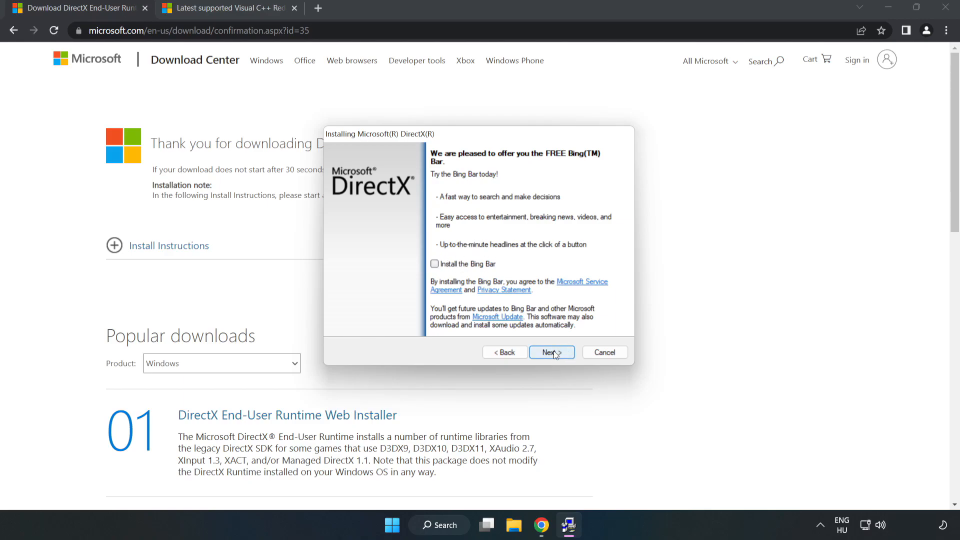
{"action": "left_click", "coordinate": [549, 352]}
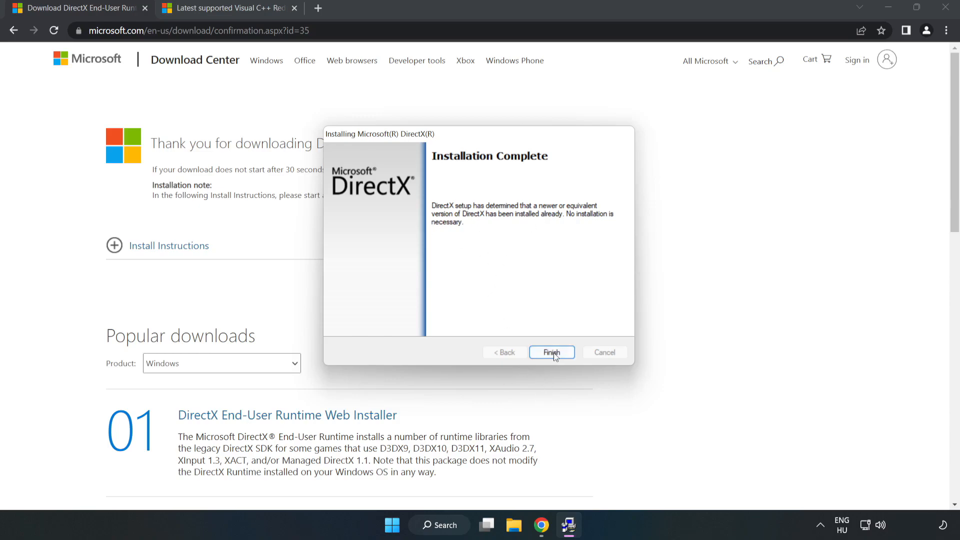
{"action": "left_click", "coordinate": [550, 352]}
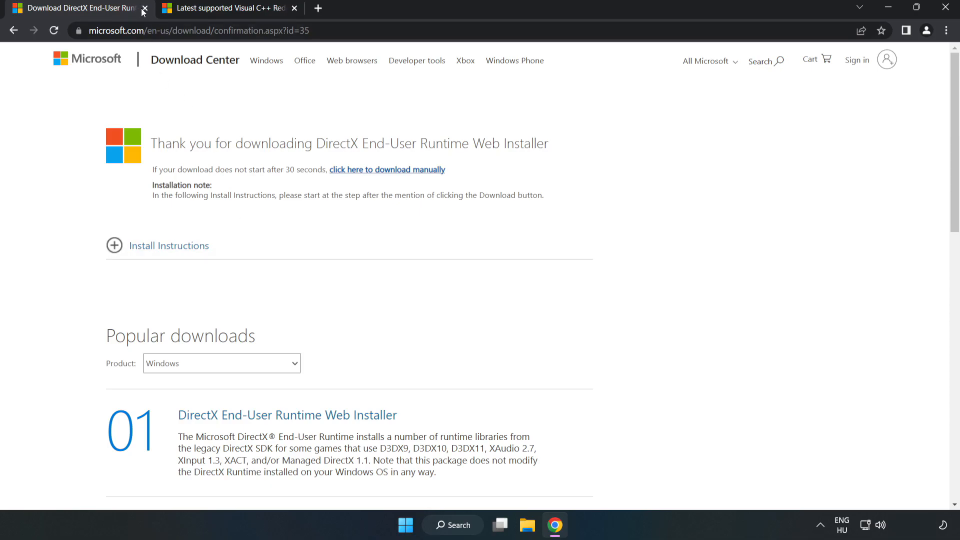
- Close the DirectX tab and download the ARM64, x86 and x64 vc_redist packages, allowing multiple downloads
{"action": "left_click", "coordinate": [145, 8]}
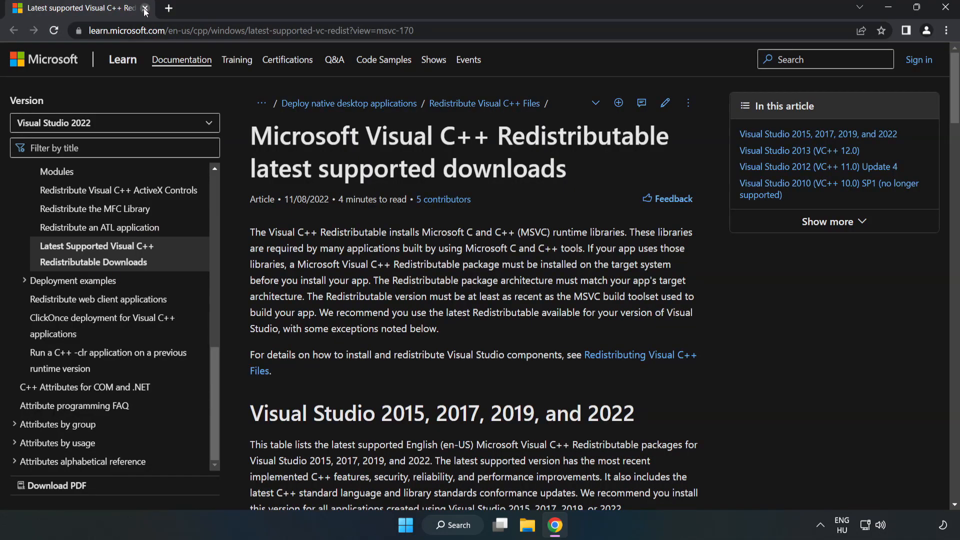
{"action": "left_click", "coordinate": [248, 31]}
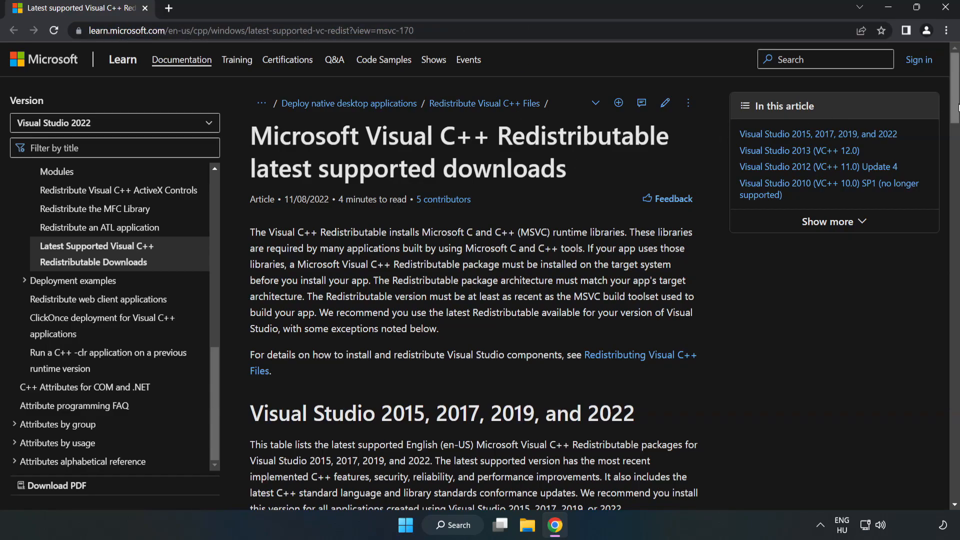
{"action": "scroll", "scroll_direction": "down", "scroll_amount": 3}
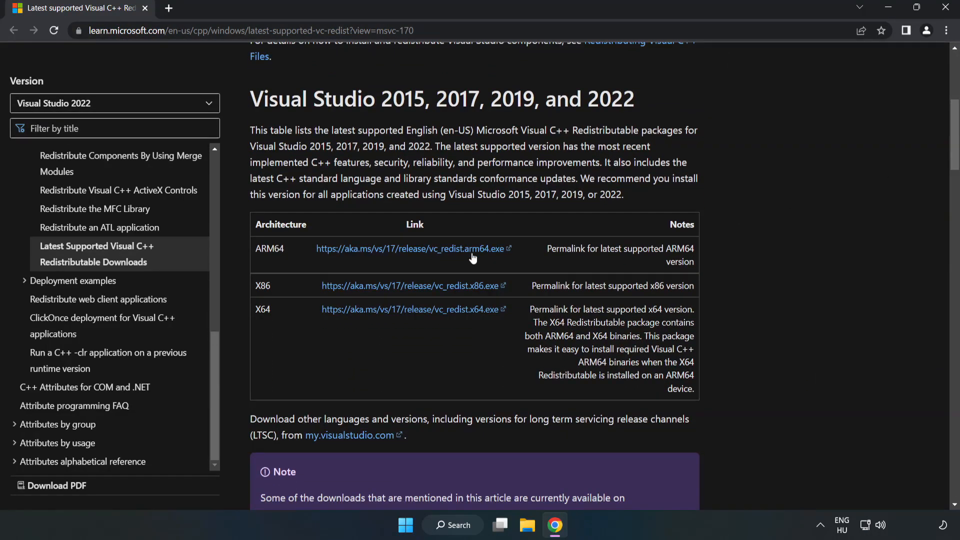
{"action": "left_click", "coordinate": [409, 285]}
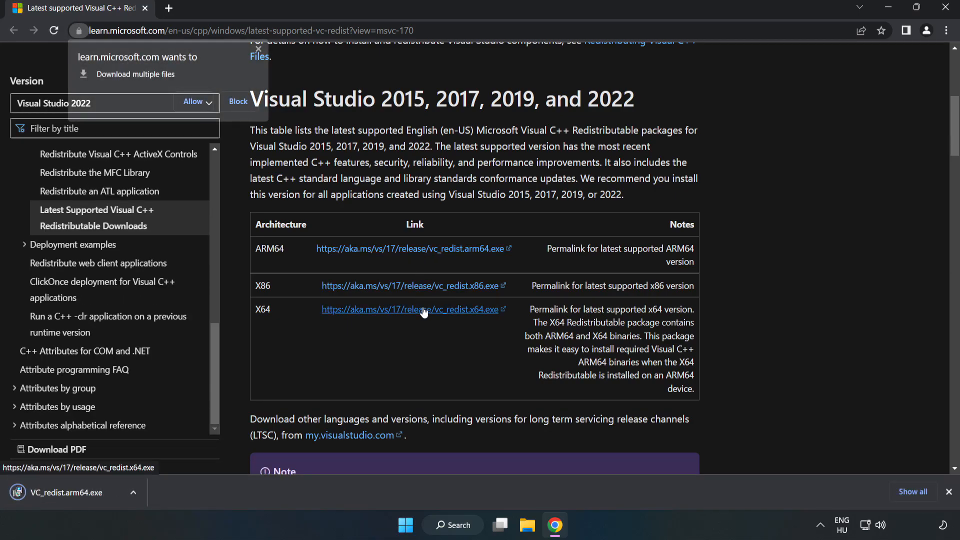
{"action": "left_click", "coordinate": [192, 101]}
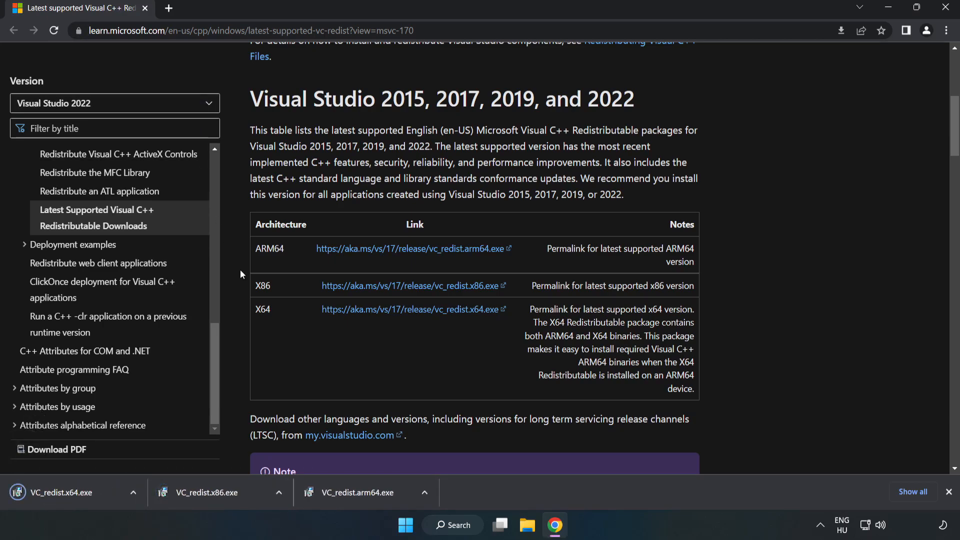
{"action": "left_click", "coordinate": [360, 492]}
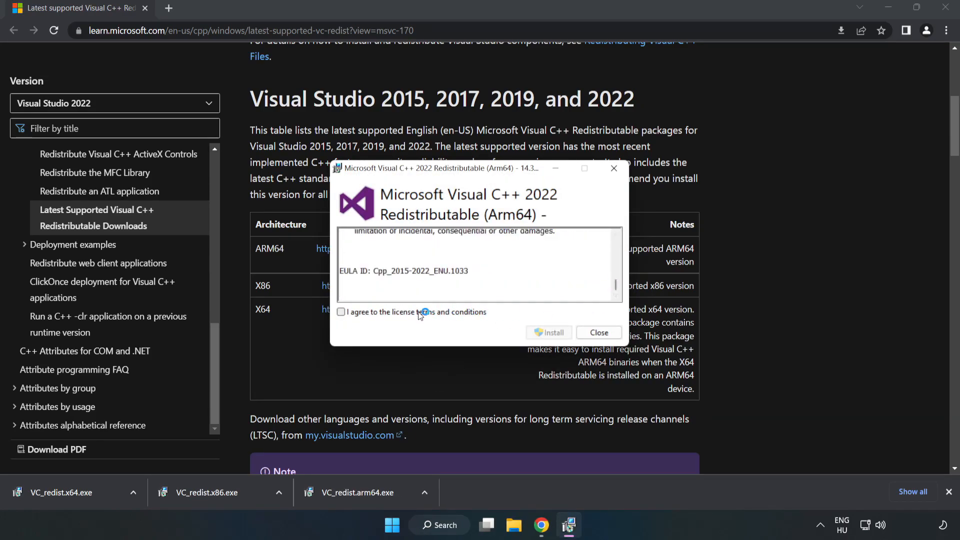
- Agree to the ARM64 redistributable's terms, attempt install, and close the Setup Failed screen
{"action": "left_click", "coordinate": [341, 312]}
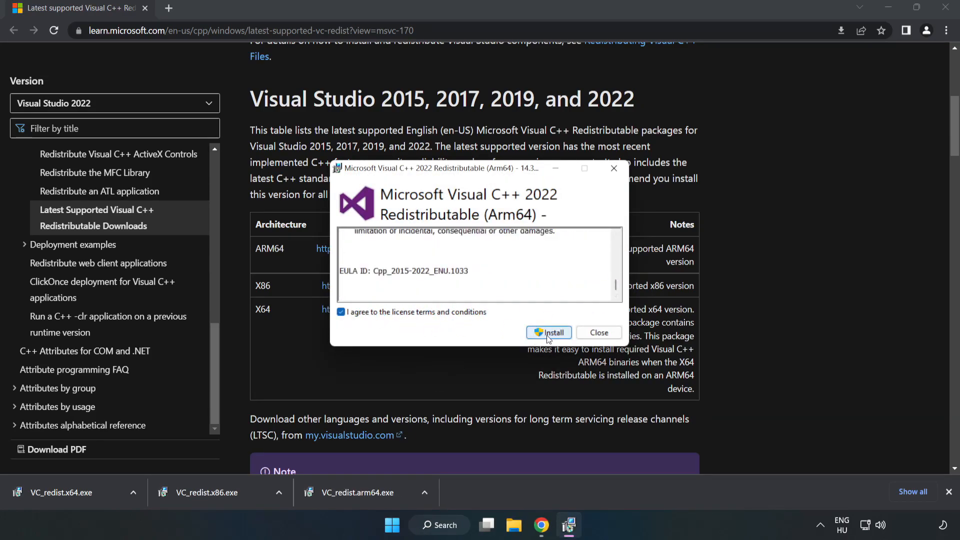
{"action": "left_click", "coordinate": [549, 332]}
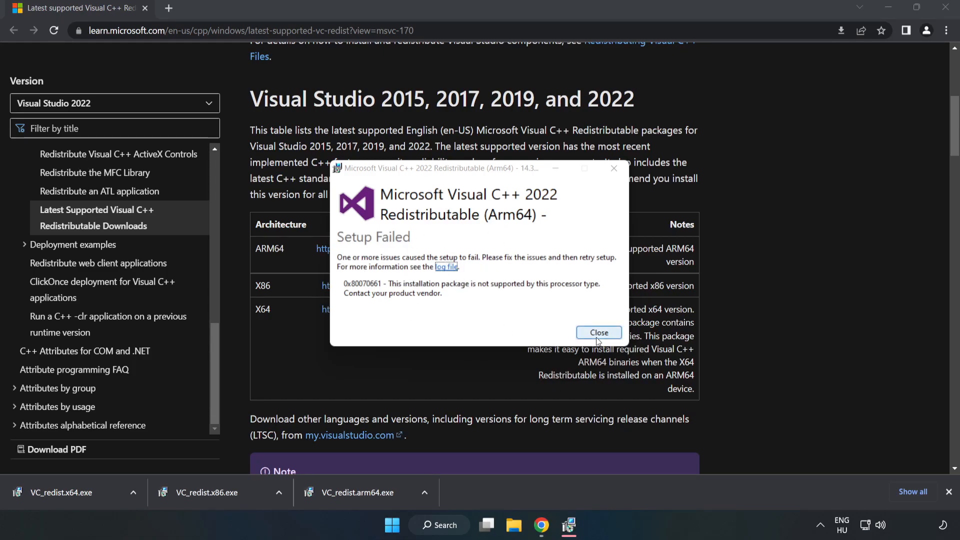
{"action": "left_click", "coordinate": [598, 332]}
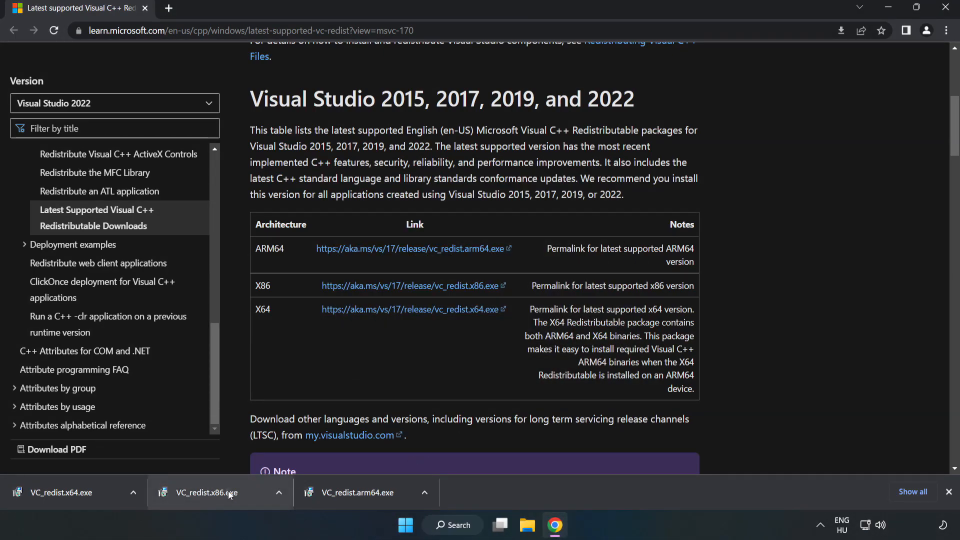
- Install the x86 then x64 Visual C++ 2015-2022 redistributables, closing each setup without restarting
{"action": "left_click", "coordinate": [205, 492]}
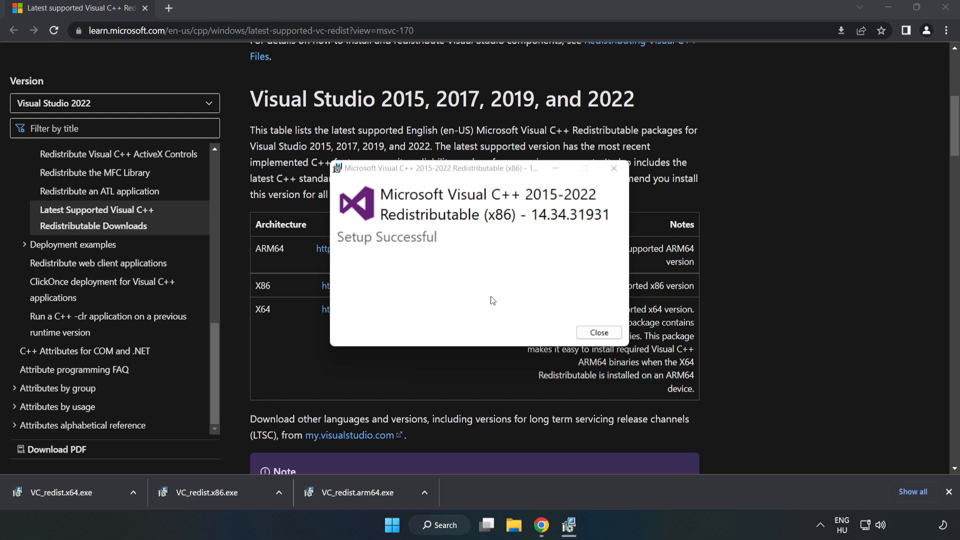
{"action": "left_click", "coordinate": [598, 332]}
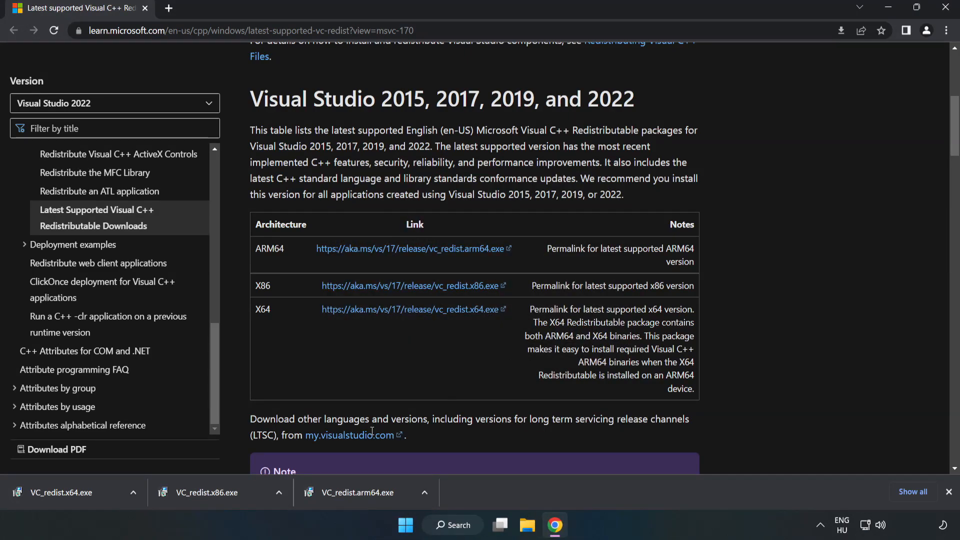
{"action": "left_click", "coordinate": [67, 492]}
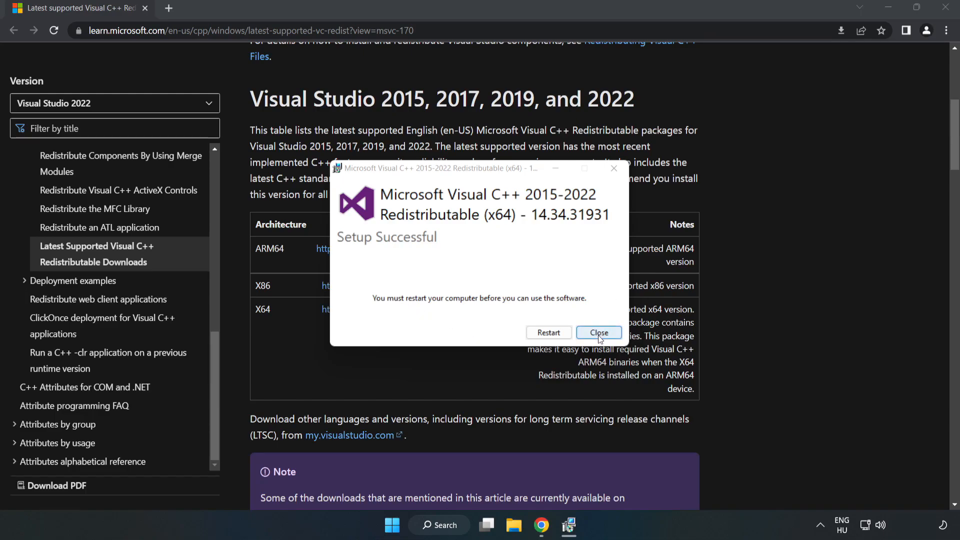
{"action": "left_click", "coordinate": [598, 332]}
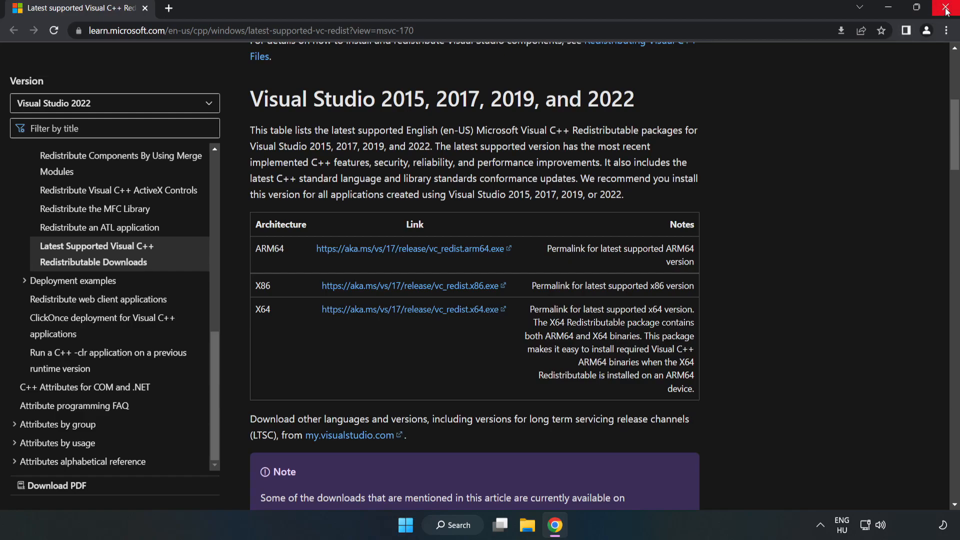
- Close Chrome and bring up the Start menu power options for Restart
{"action": "left_click", "coordinate": [947, 8]}
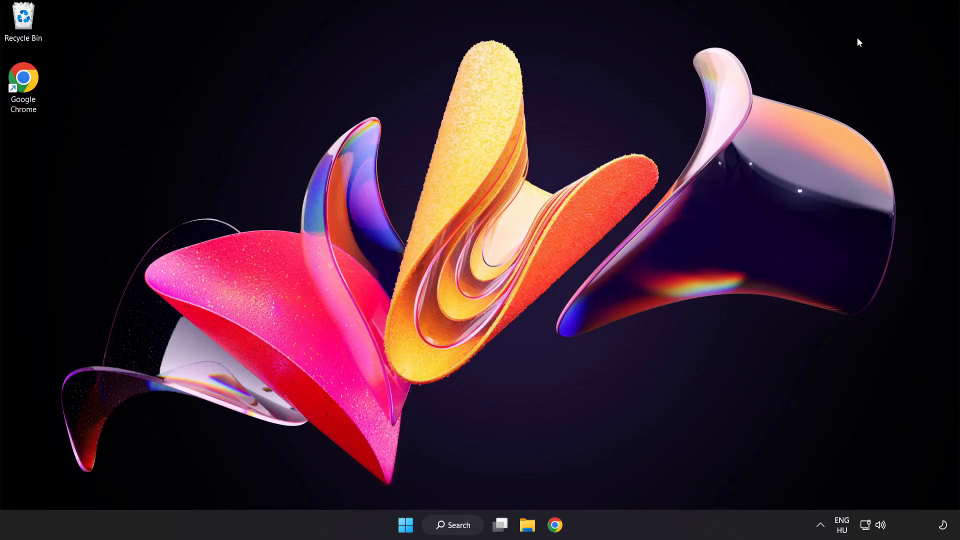
{"action": "left_click", "coordinate": [405, 525]}
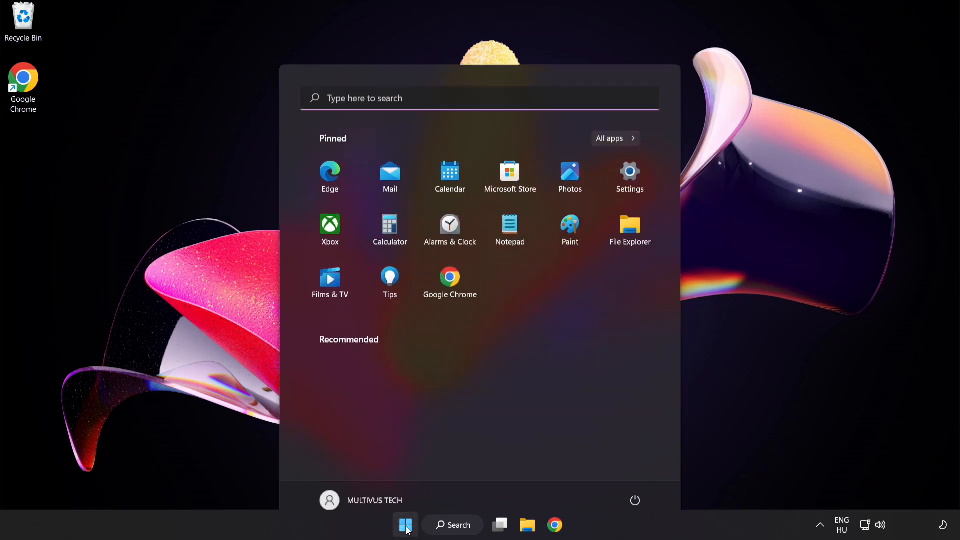
{"action": "left_click", "coordinate": [635, 500]}
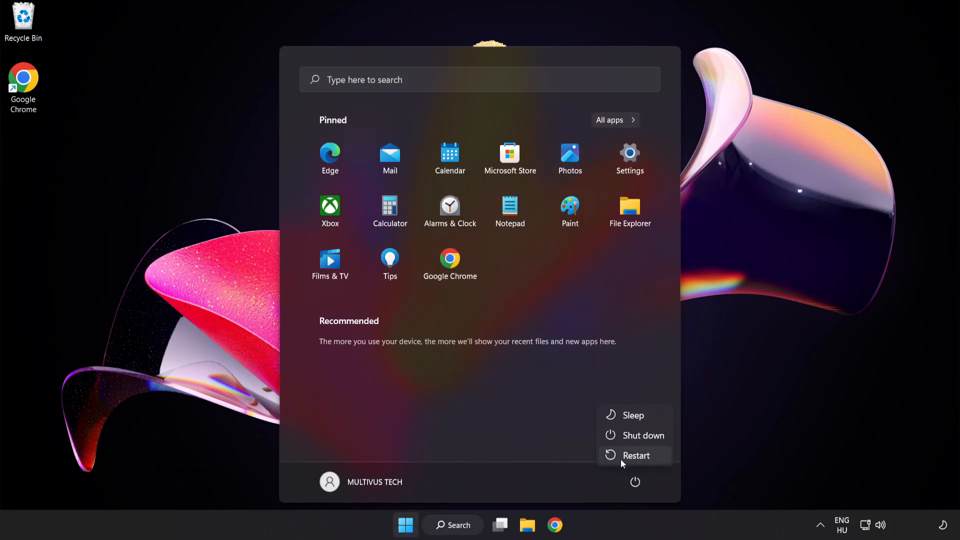
{"action": "mouse_move", "coordinate": [637, 455]}
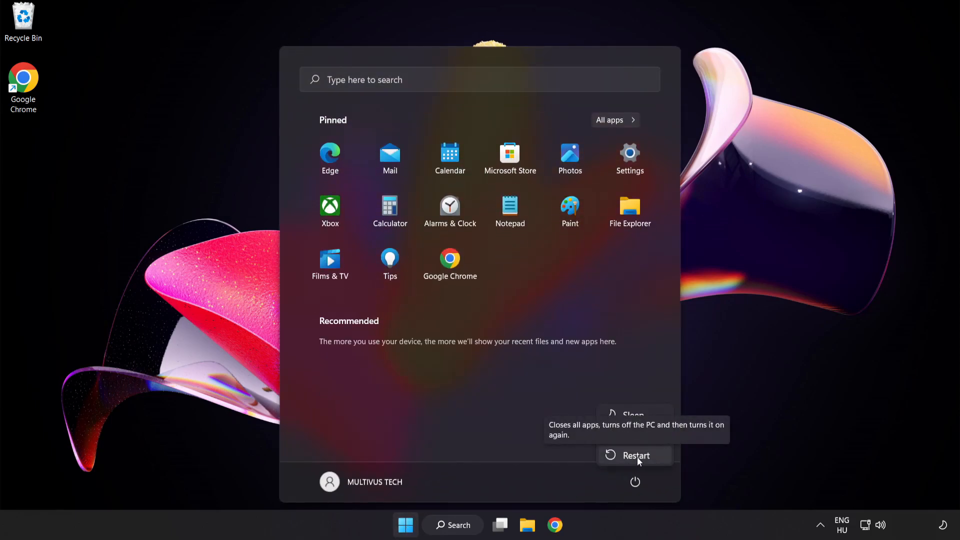